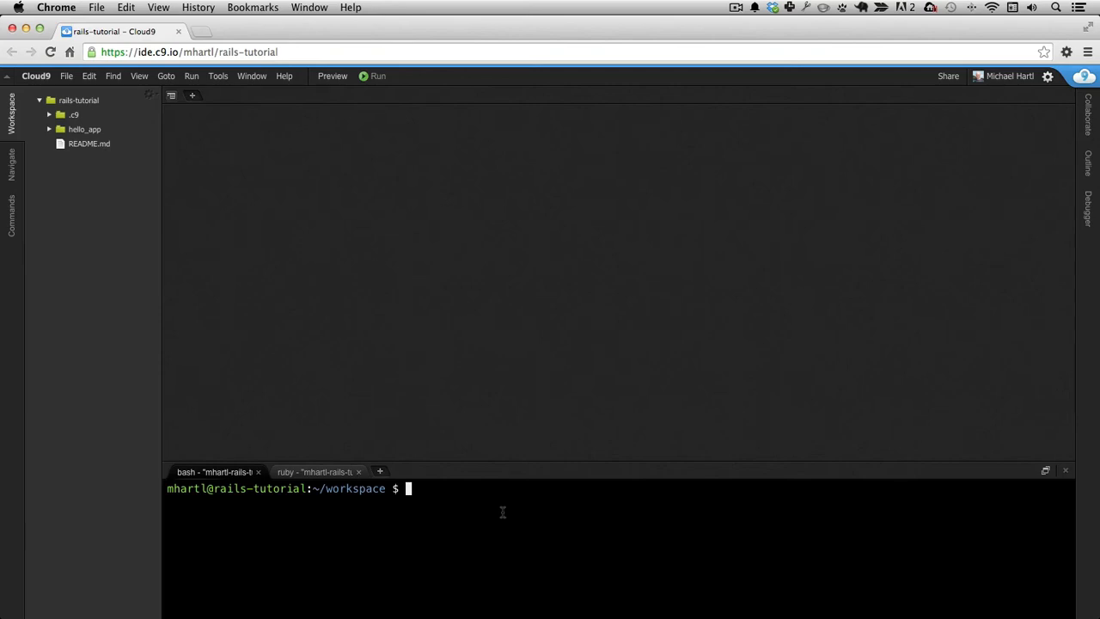
Step: Generate a new Rails app toy_app pinned to version 4.2.0.beta and let bundle install finish
type("rails new")
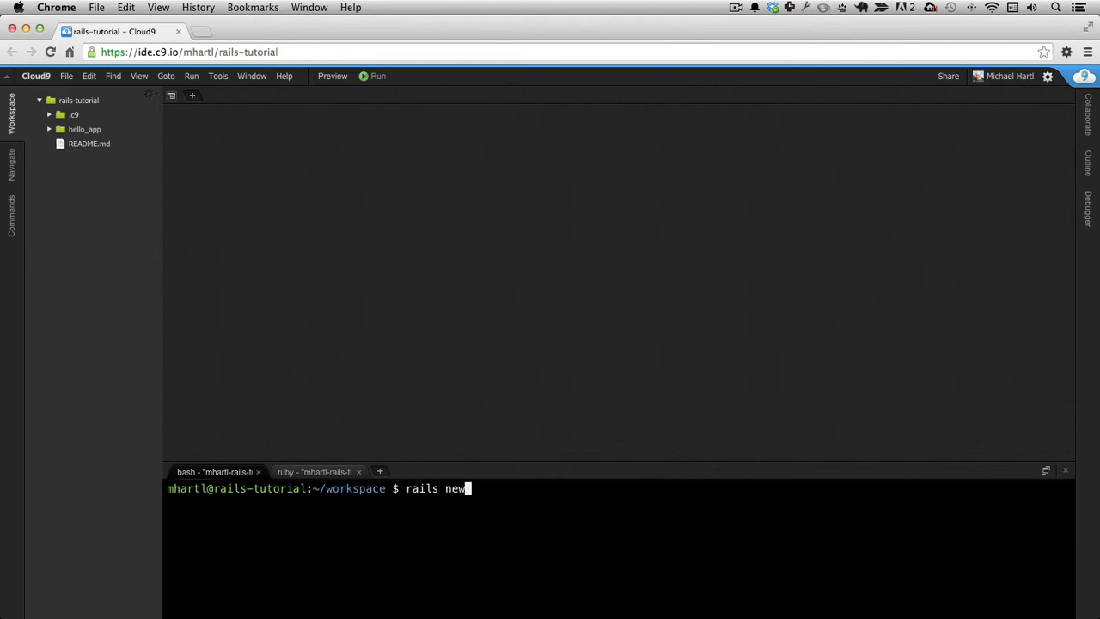
type("toy")
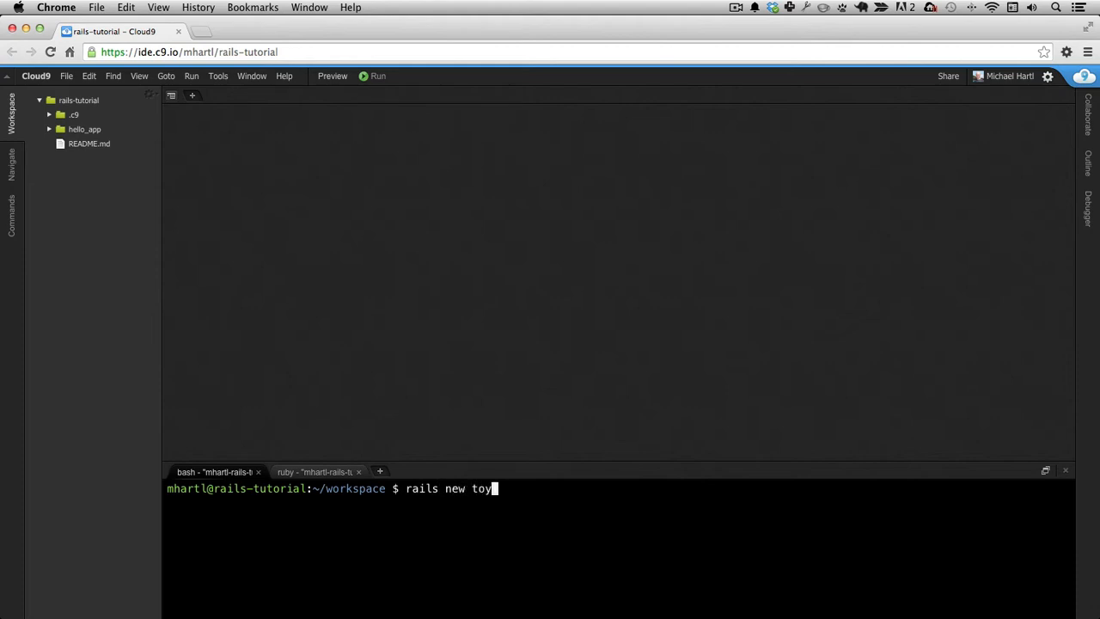
type("_app")
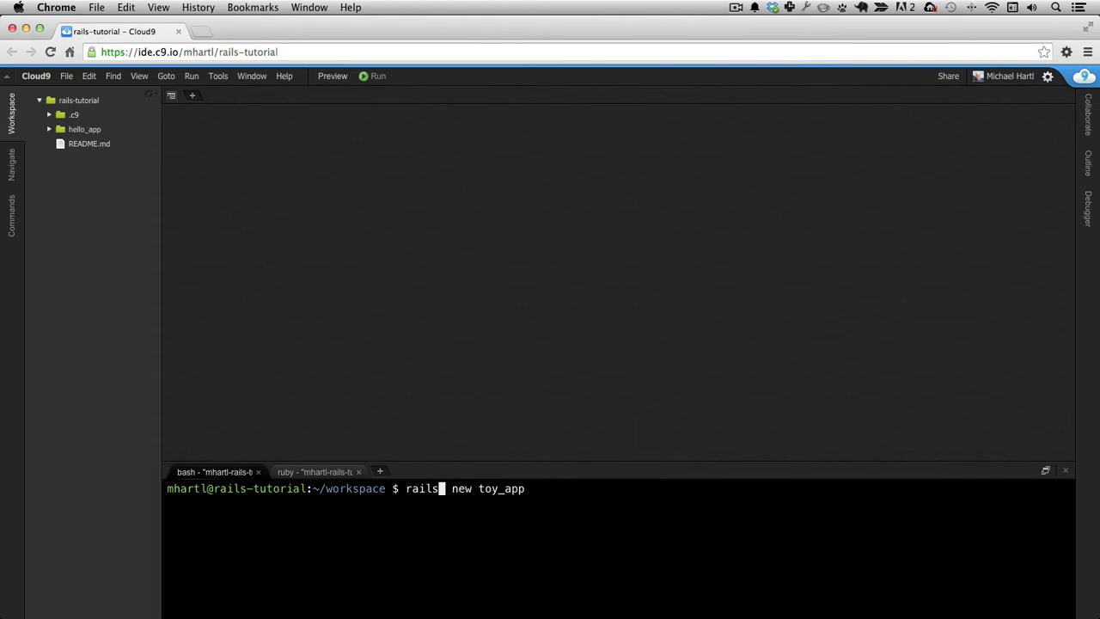
type("_4.2.")
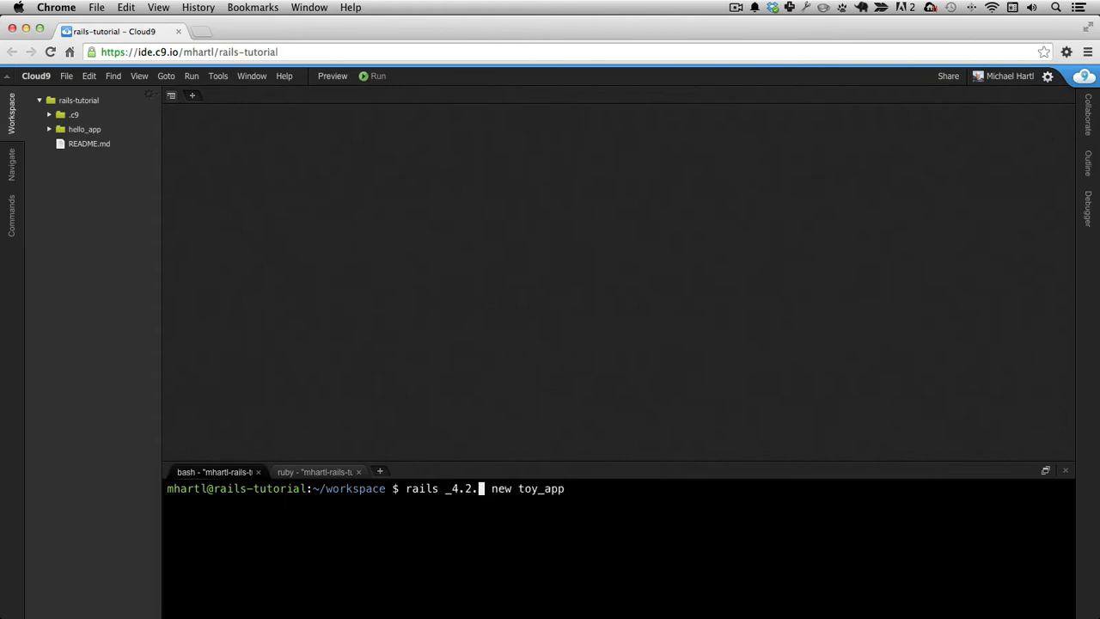
type("0.be")
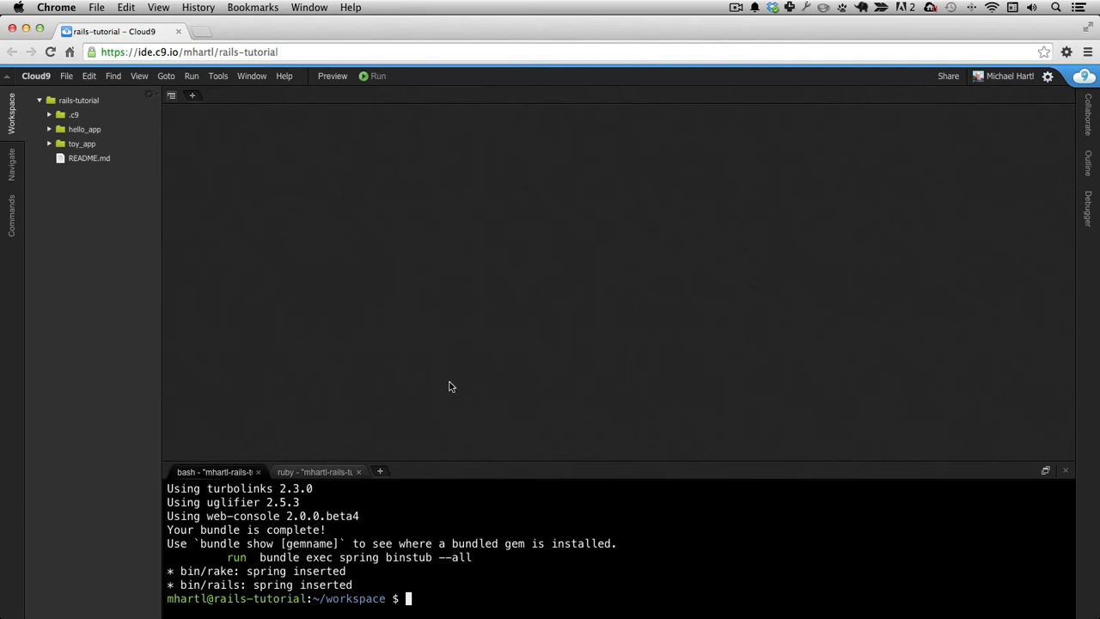
Step: Search for the toy app Gemfile in the railstutorial gemfiles repo and copy its contents
left_click(203, 31)
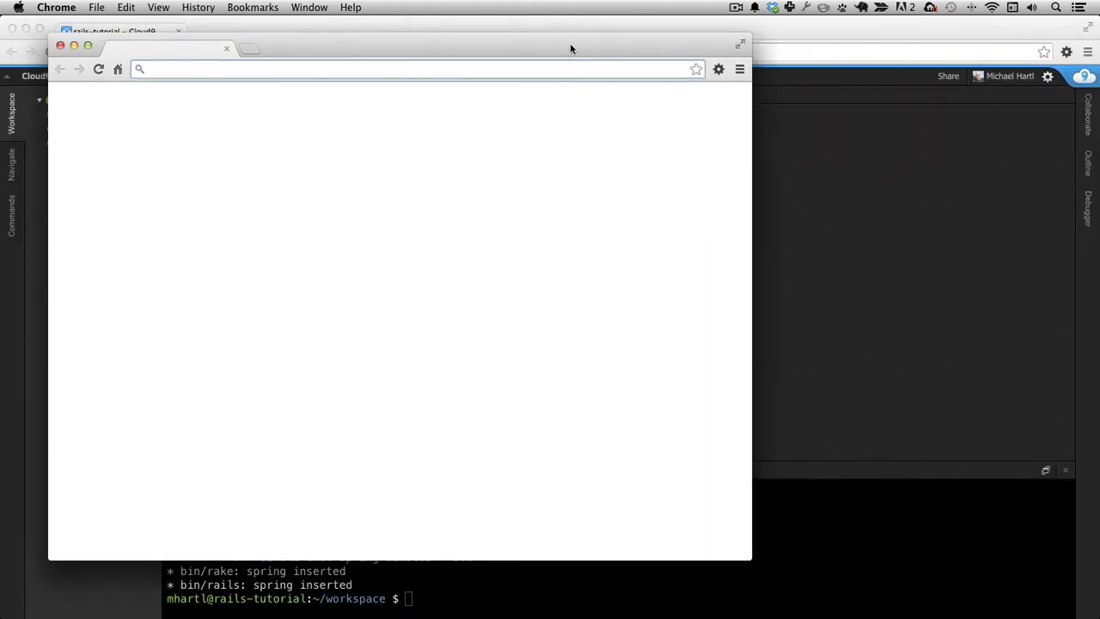
type("toy-app-gemfile.")
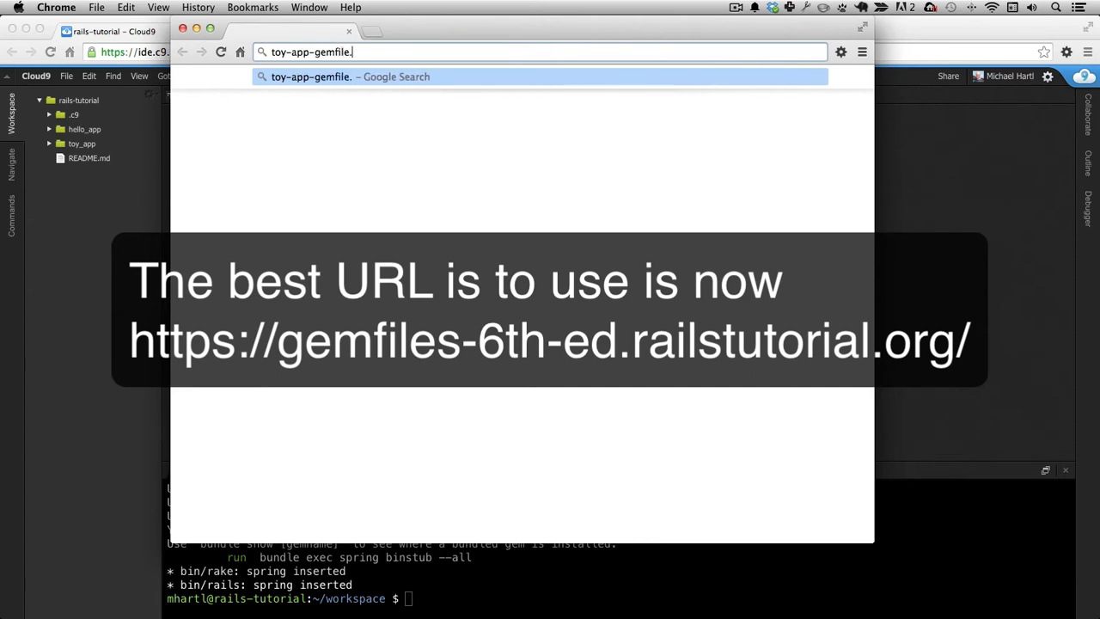
type("railstutorial_3rd_edition_")
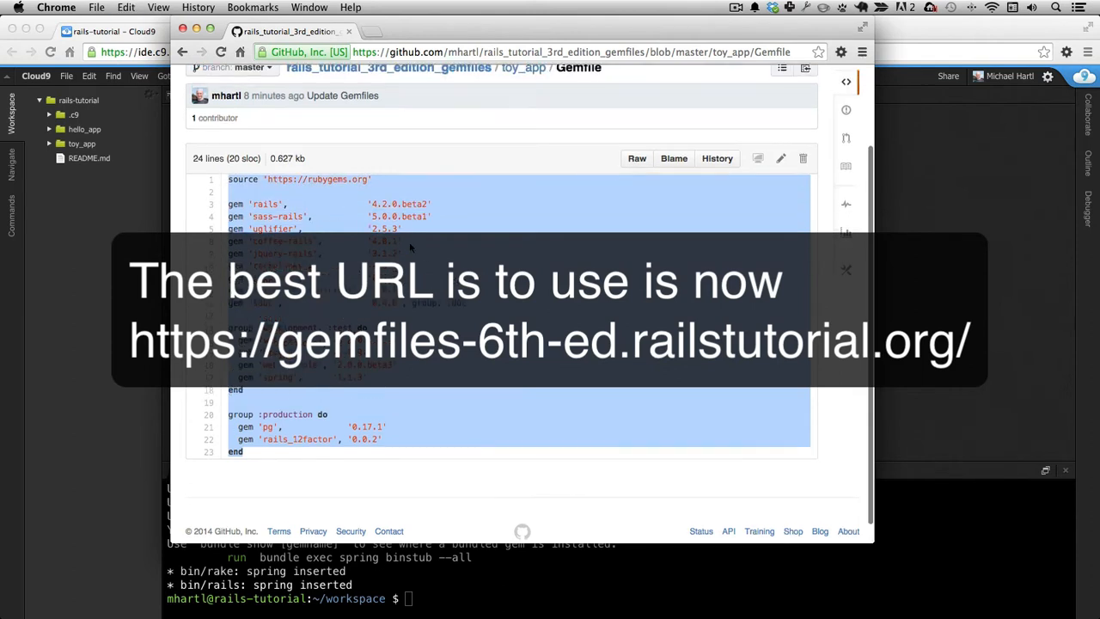
mouse_move(811, 120)
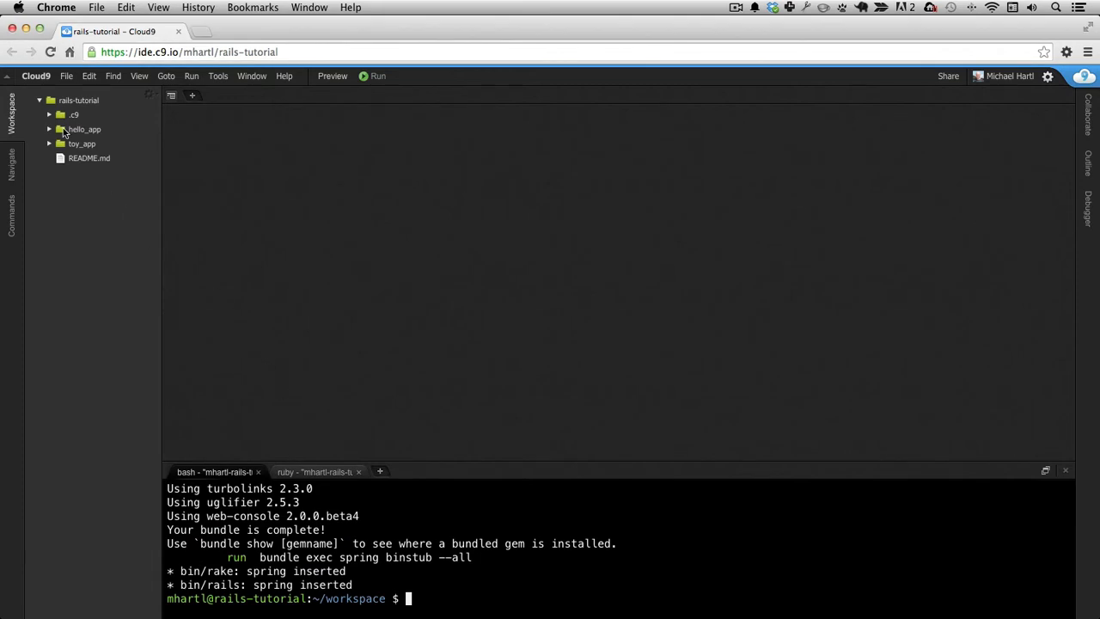
Step: Paste the tutorial Gemfile into toy_app, then run bundle install --without production in toy_app/
left_click(83, 145)
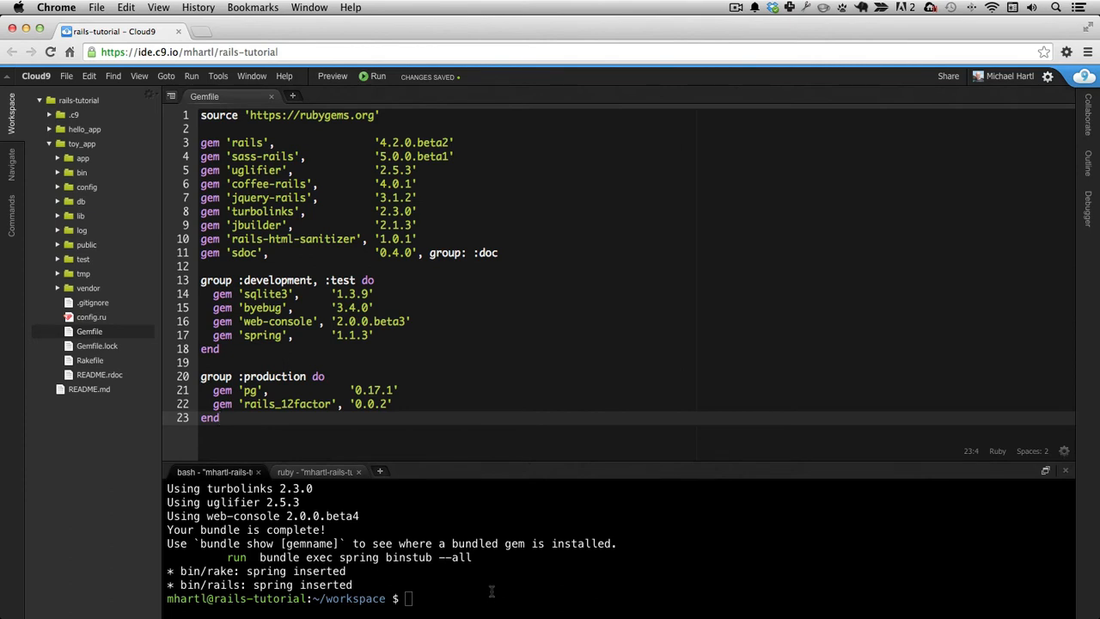
type("cd toy_app/")
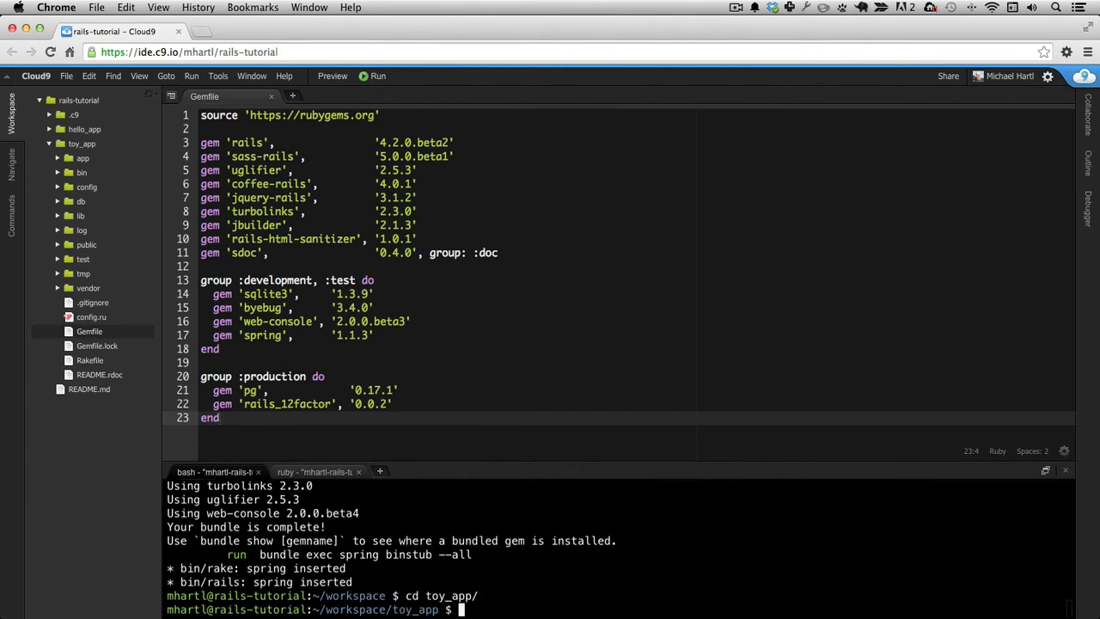
type("bundle install")
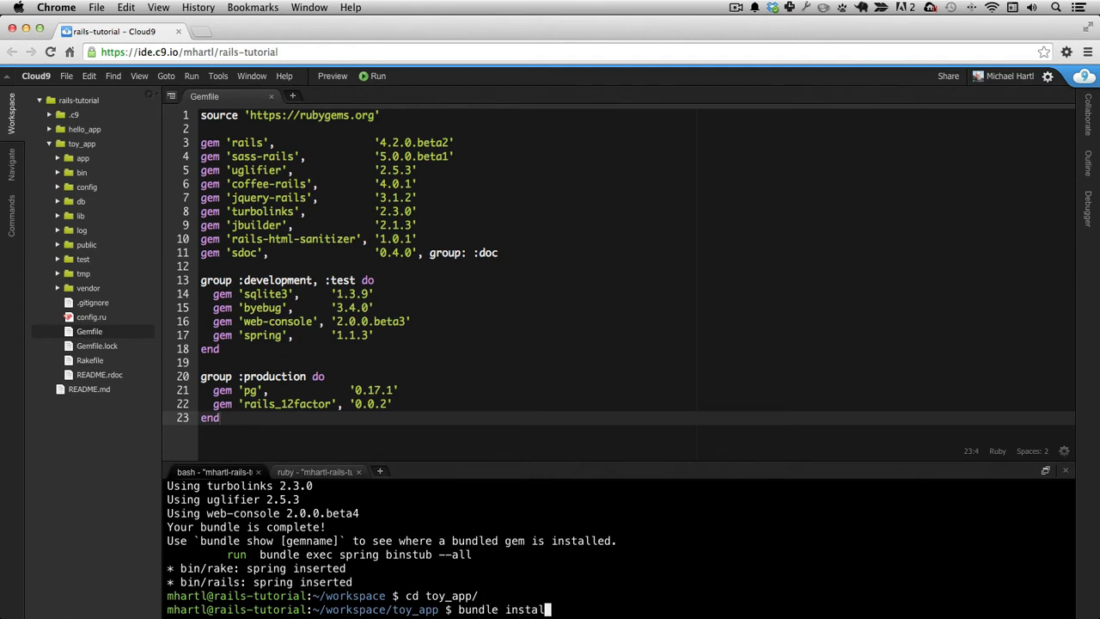
type("--")
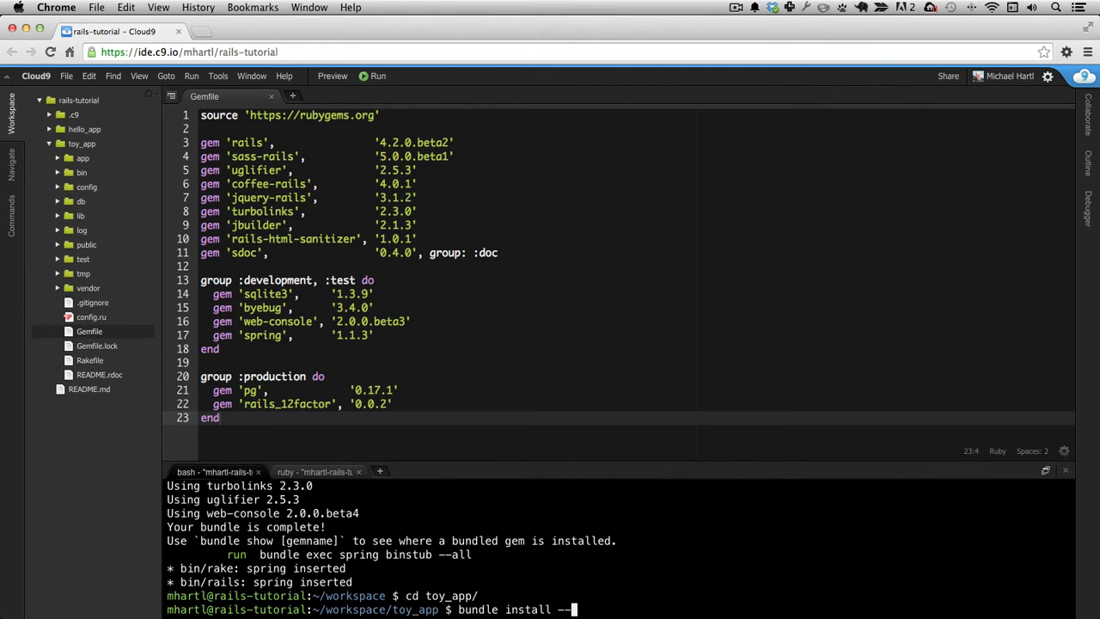
type("without pro")
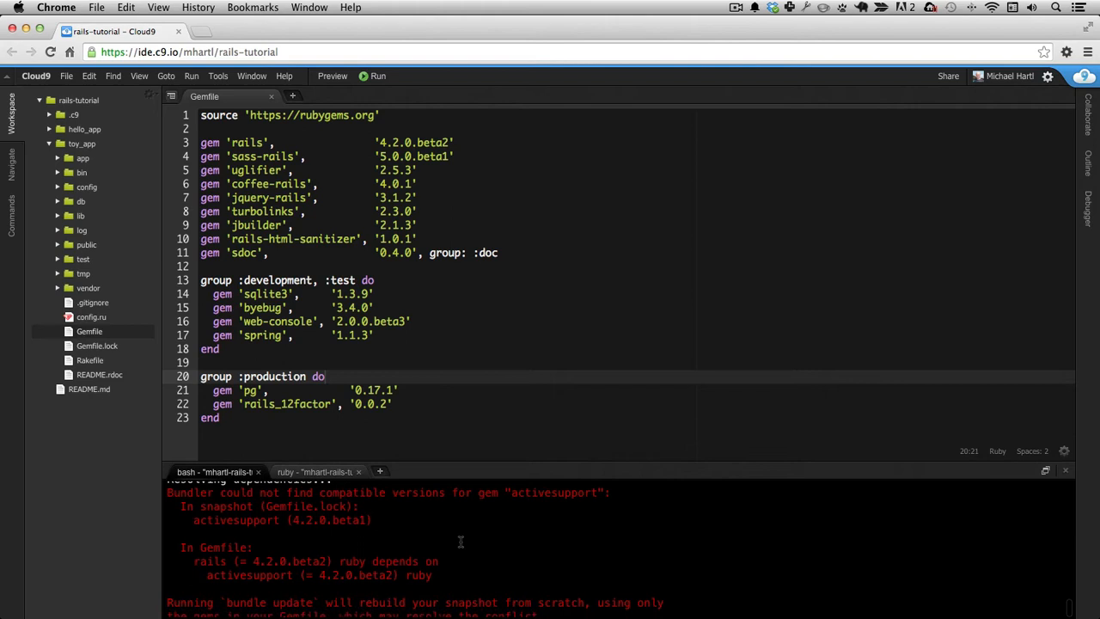
Step: Run bundle update to resolve the activesupport conflict until the bundle reports updated
scroll("down", 3)
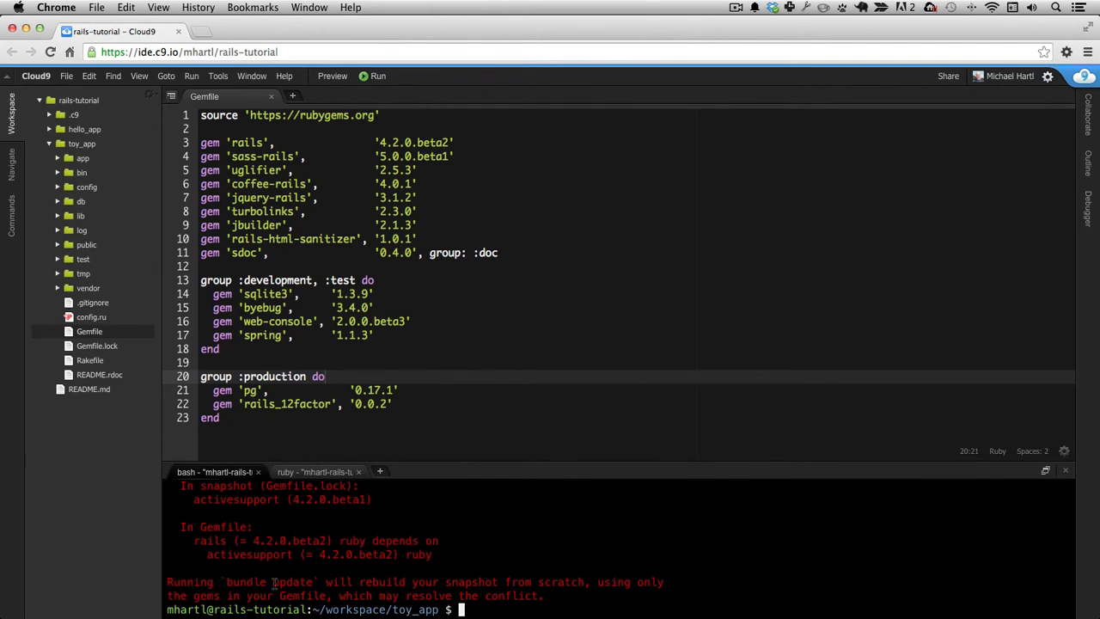
mouse_move(598, 574)
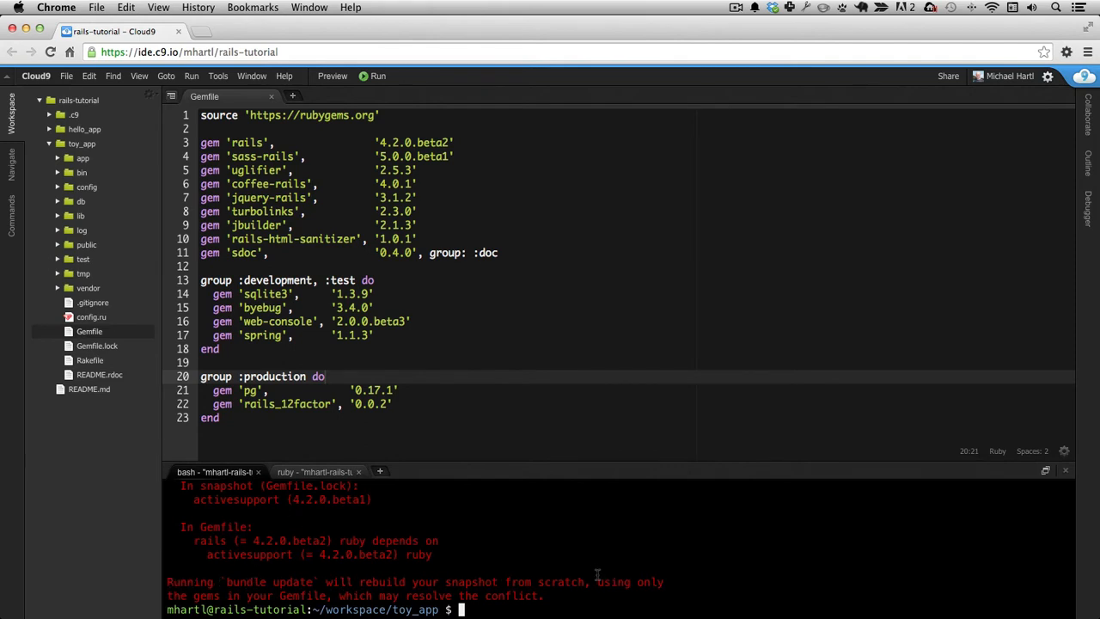
type("bundl")
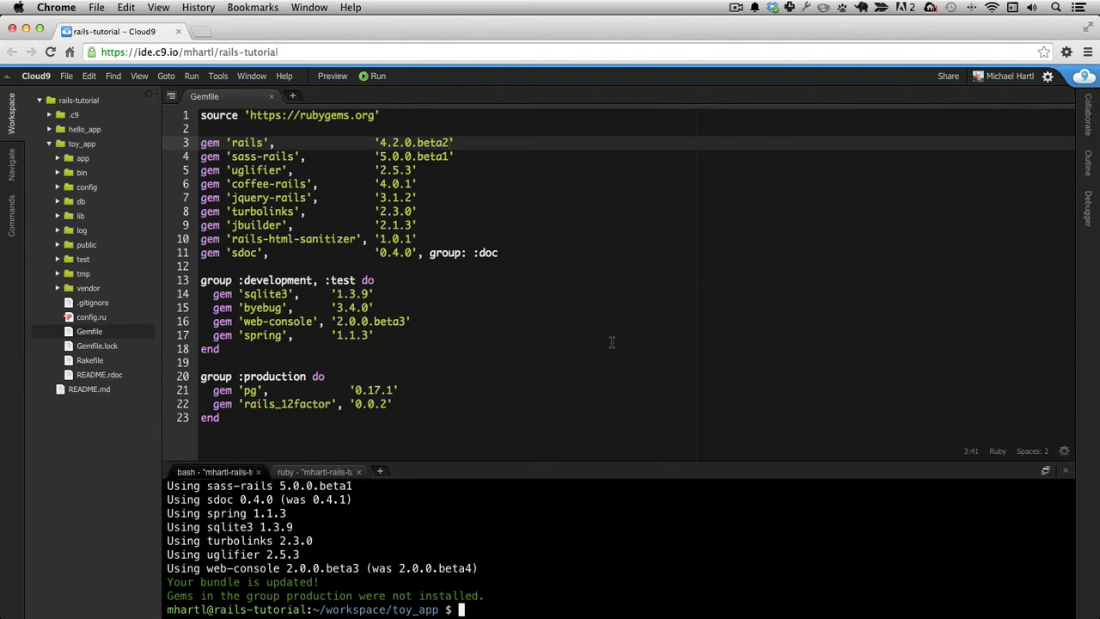
mouse_move(674, 285)
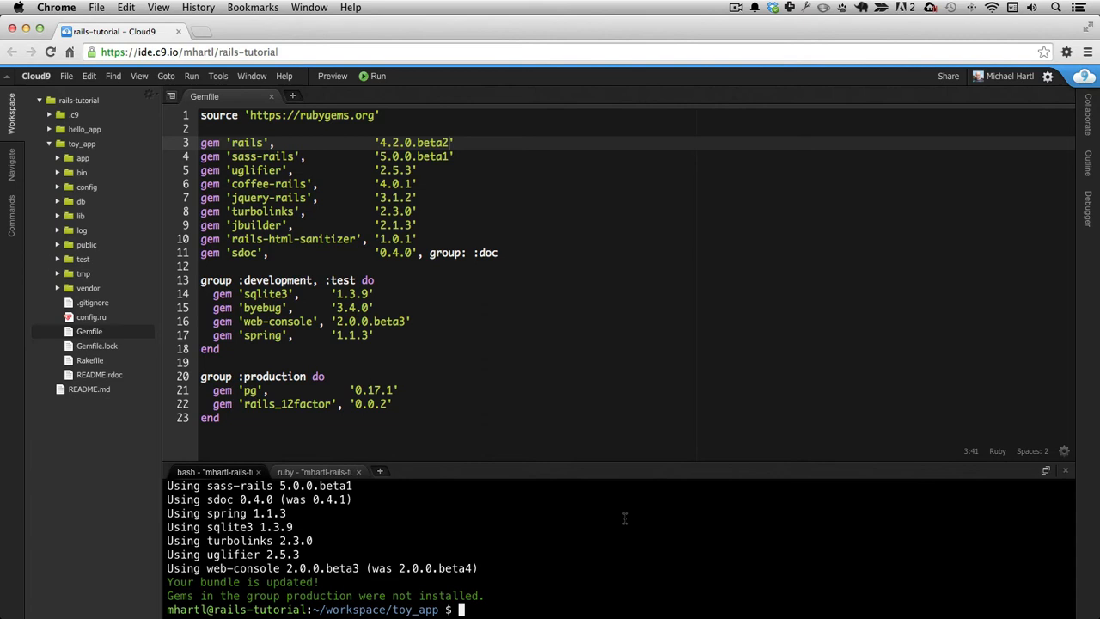
mouse_move(622, 519)
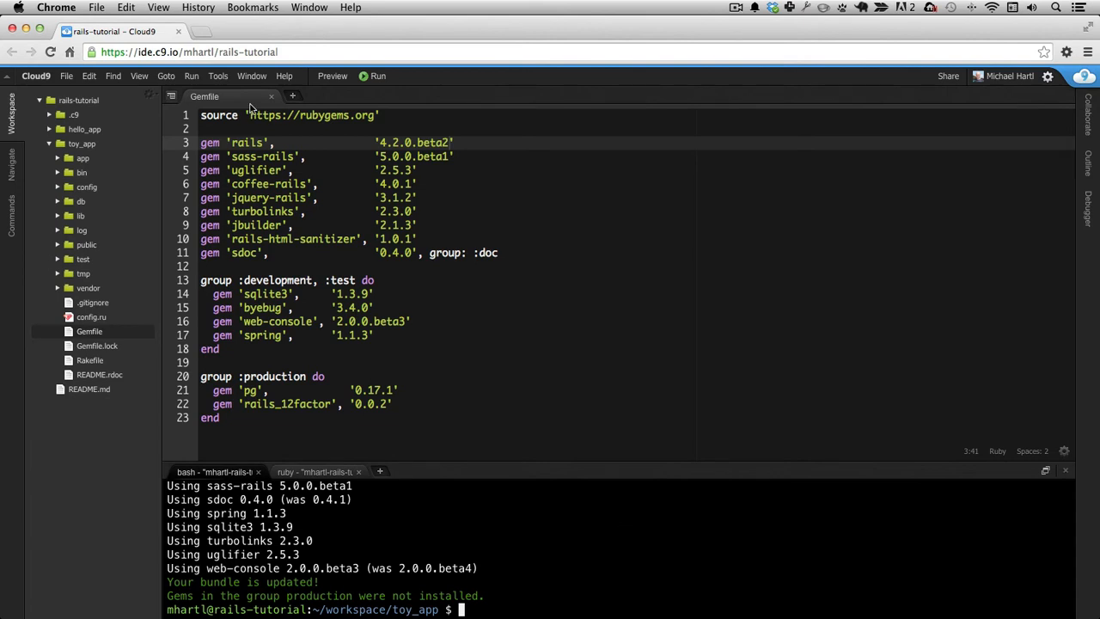
mouse_move(516, 522)
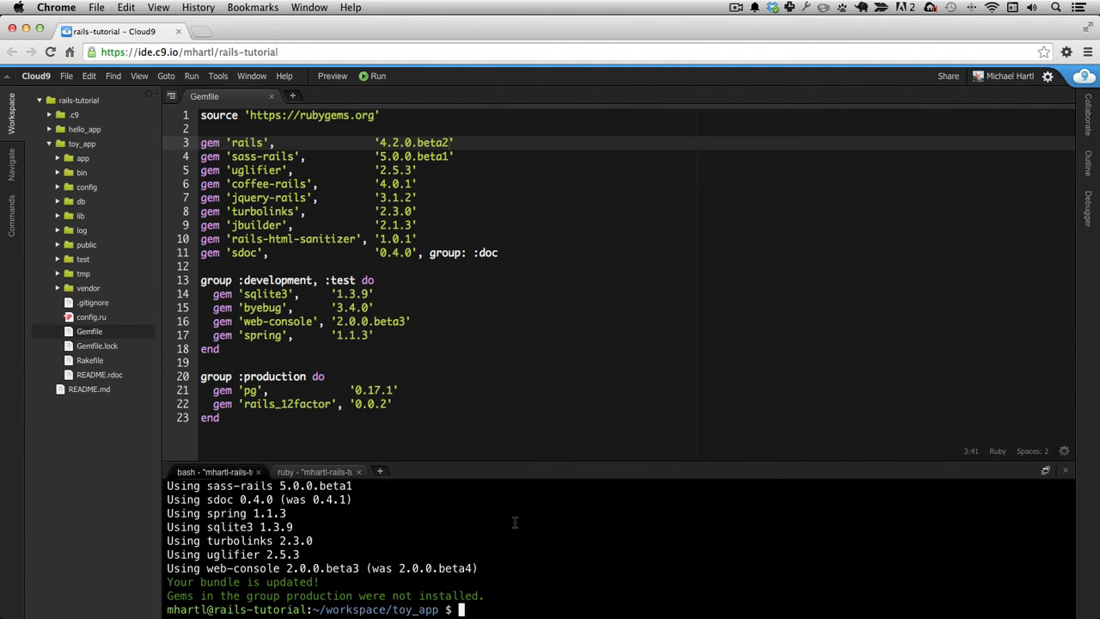
mouse_move(557, 490)
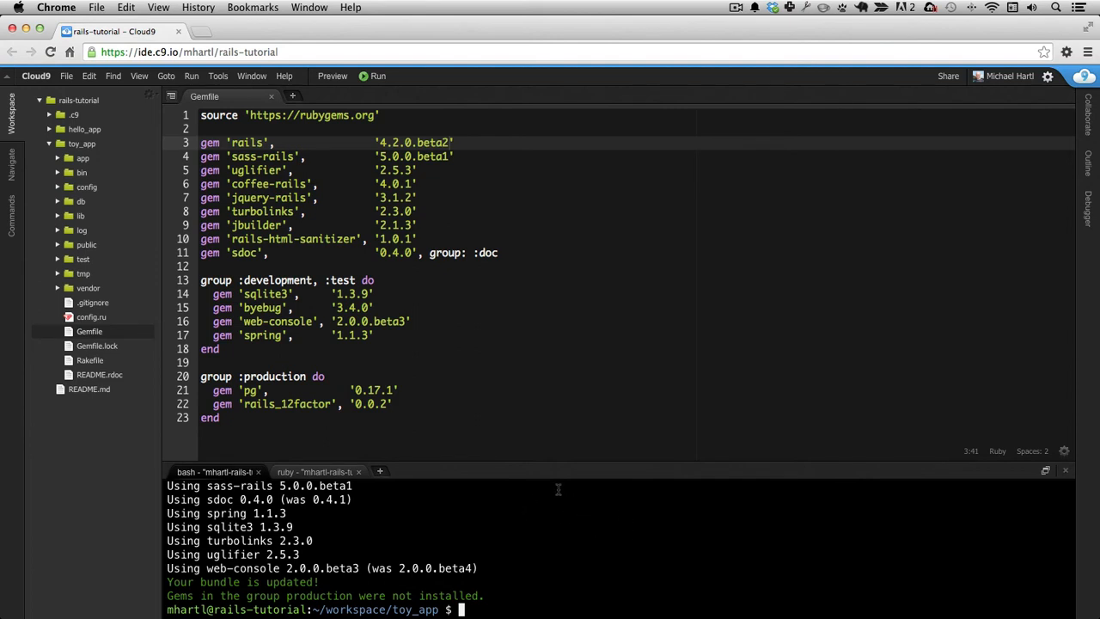
mouse_move(476, 457)
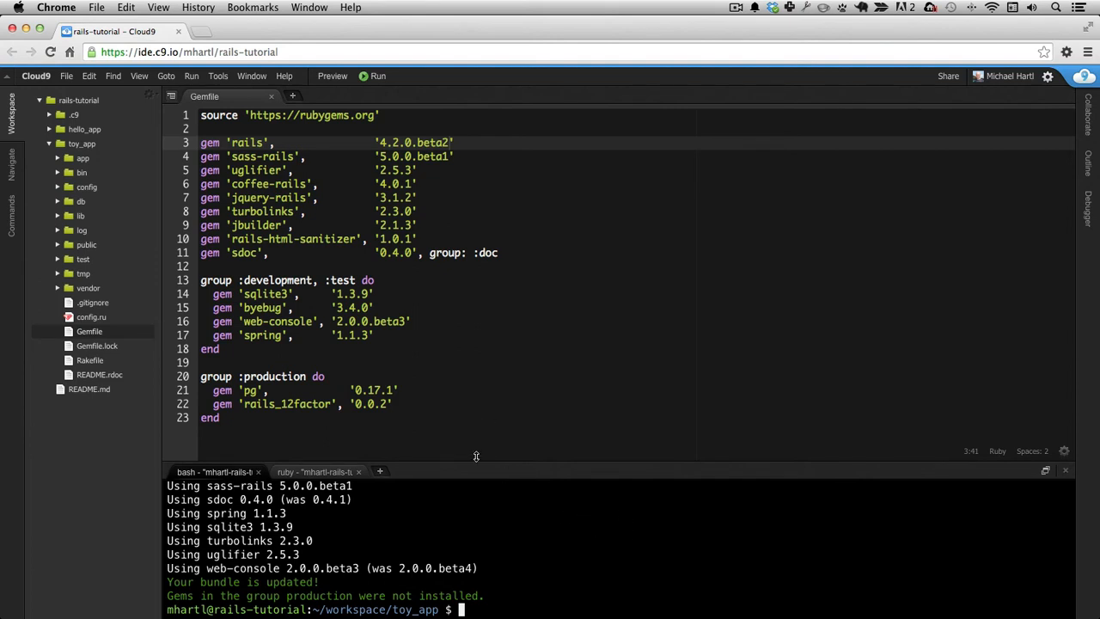
mouse_move(542, 543)
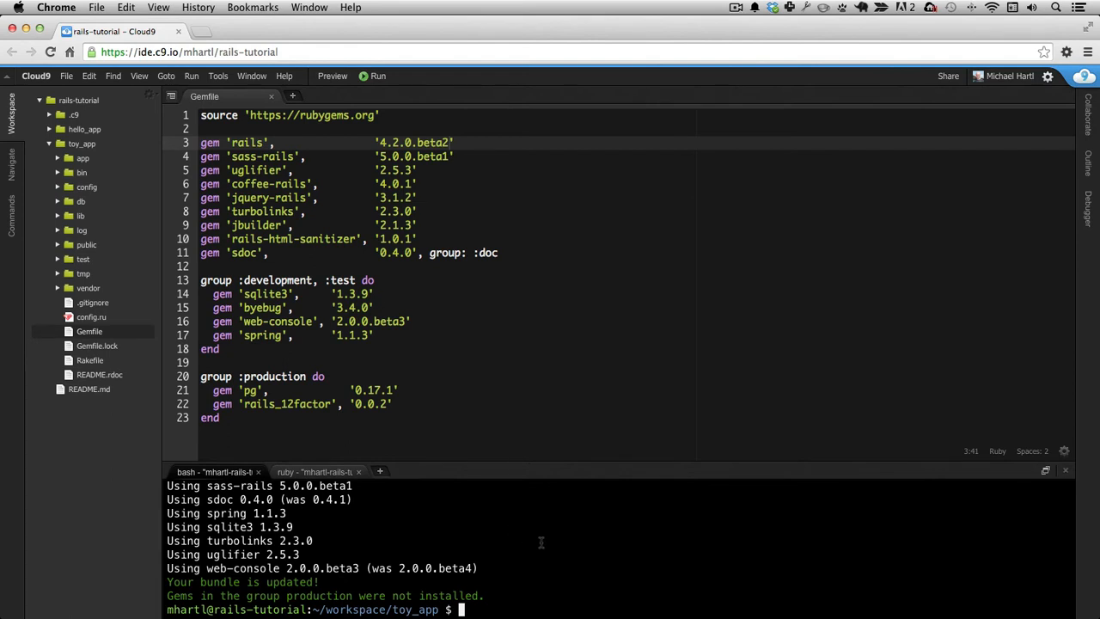
Step: Run git init, add all files and commit them with the message "Initialize repository"
type("git init")
type("git commit -m")
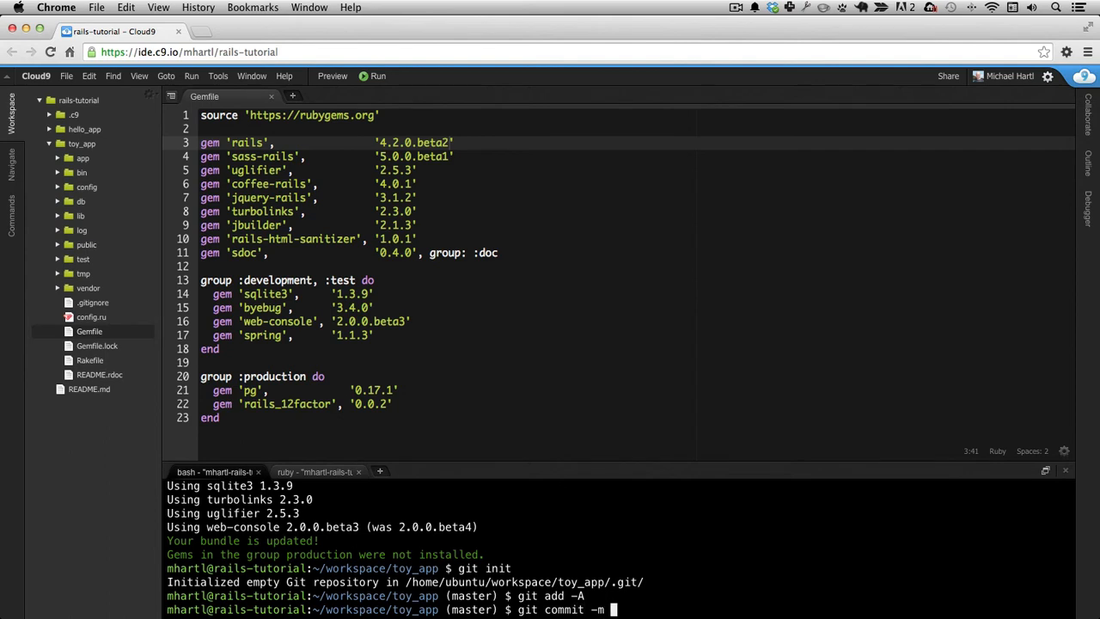
type("\"Initiali")
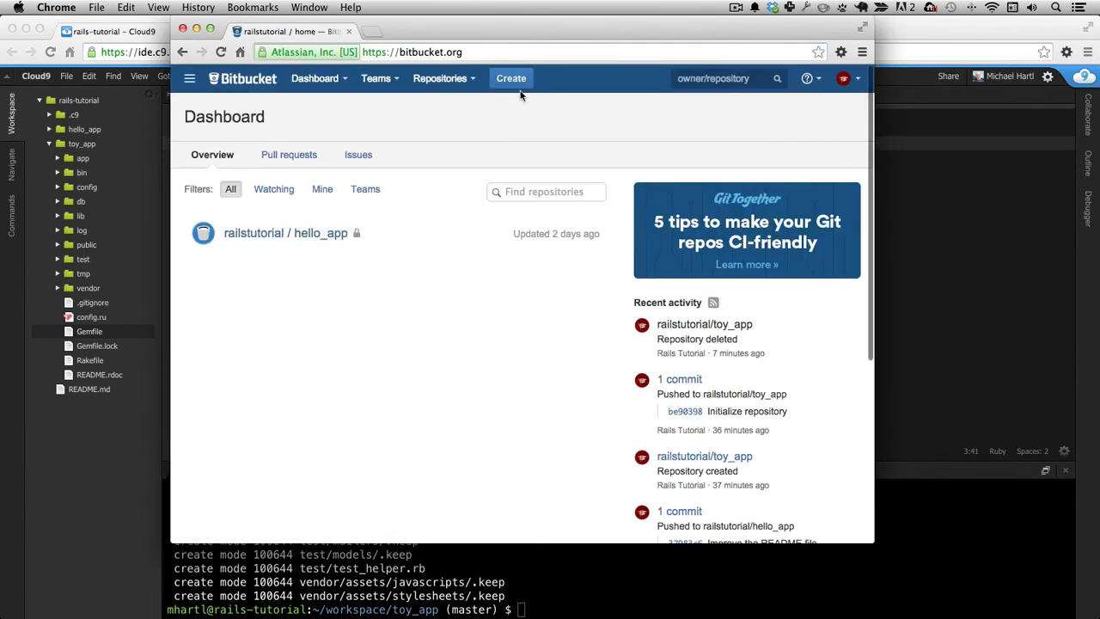
Step: Create a private repository toy_app described as a toy demo app for the Ruby on Rails Tutorial
left_click(510, 79)
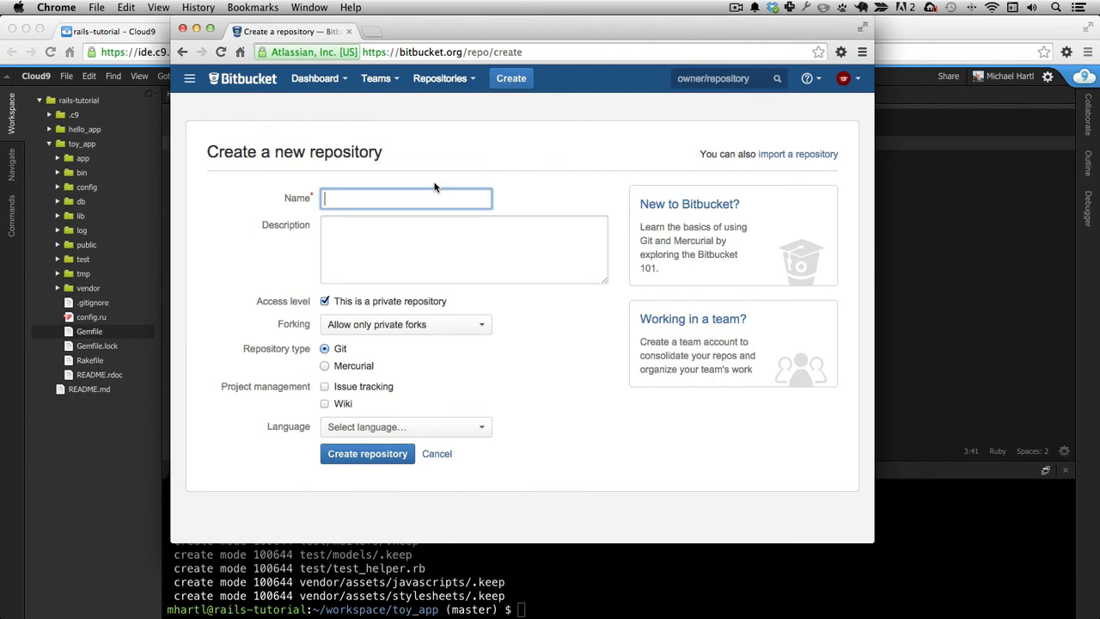
type("toy_app")
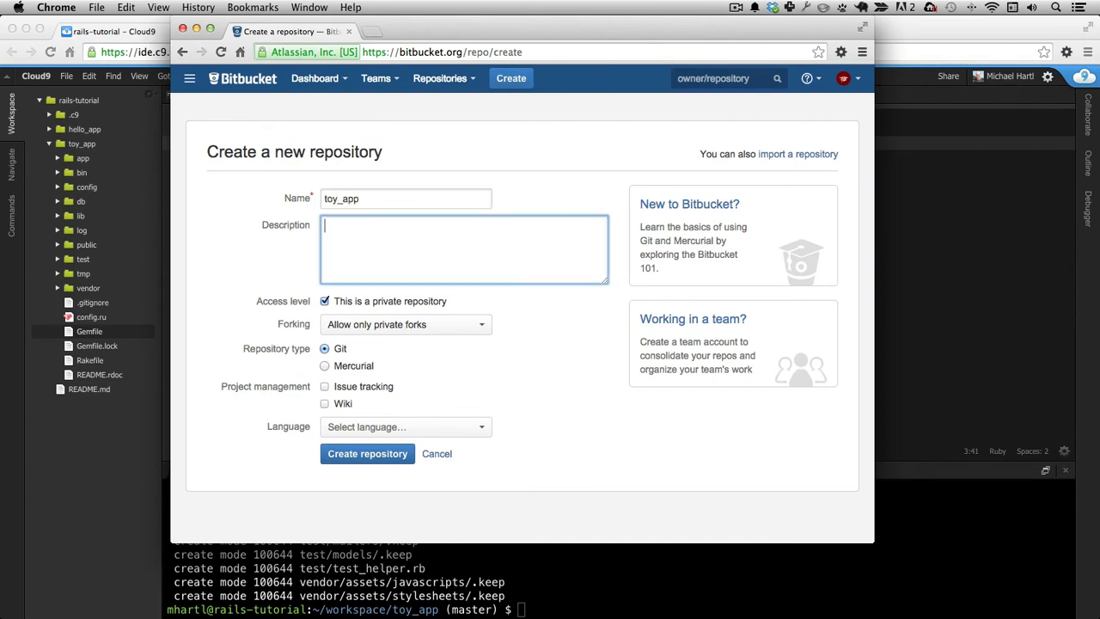
type("A toy demo")
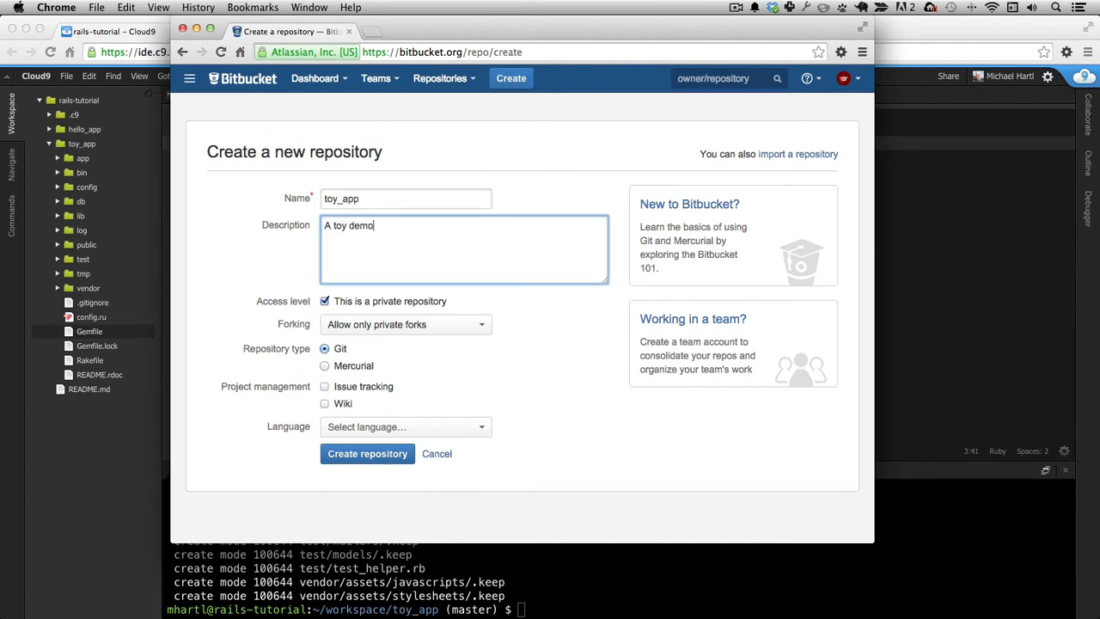
type("app for th eRuby on Ra")
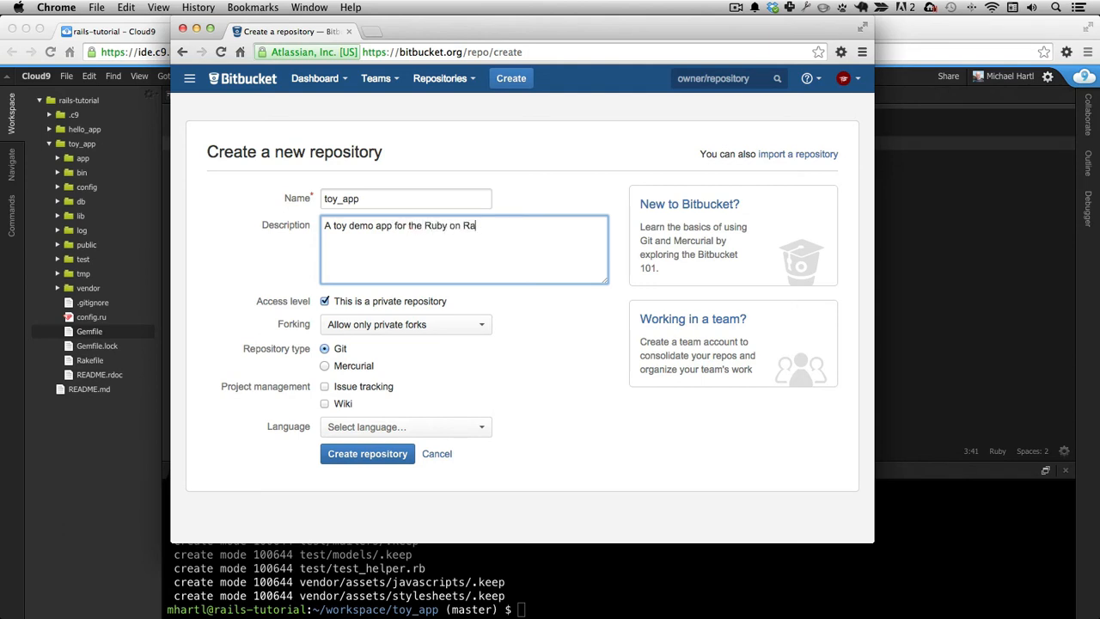
type("ils Tutorial")
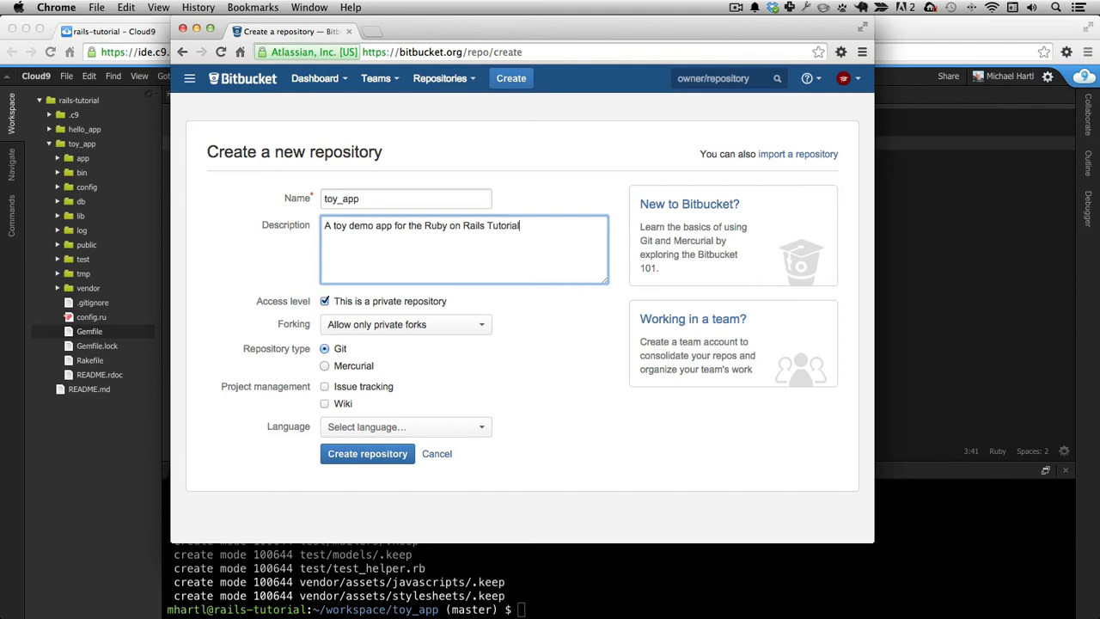
left_click(368, 454)
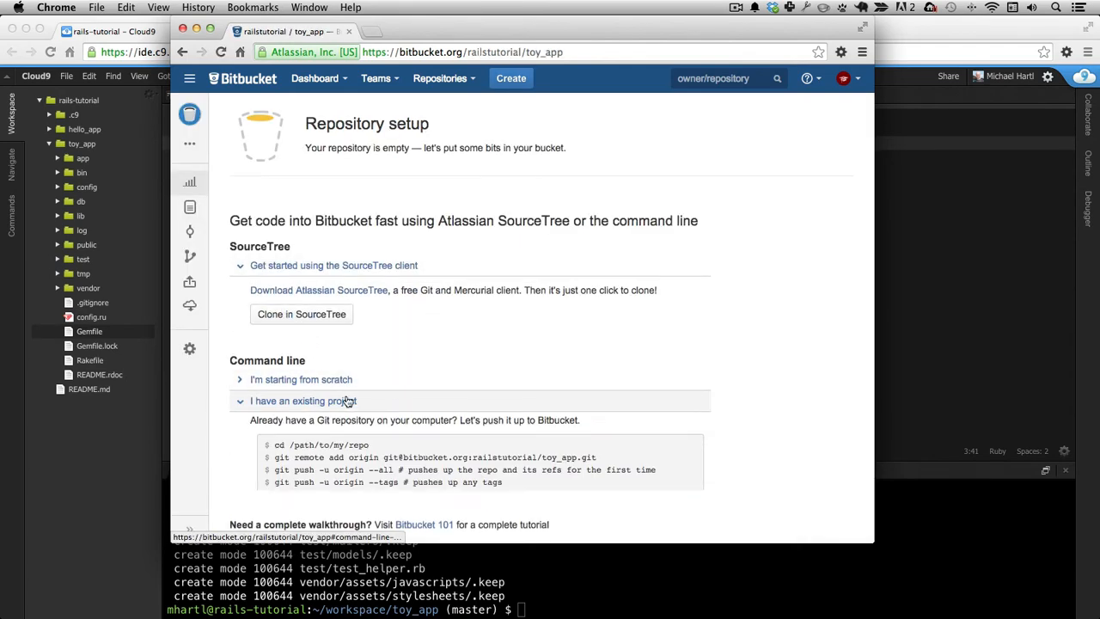
Step: Copy the existing-project remote commands, push, then browse Source to app/controllers/application_controller.rb
scroll("down", 3)
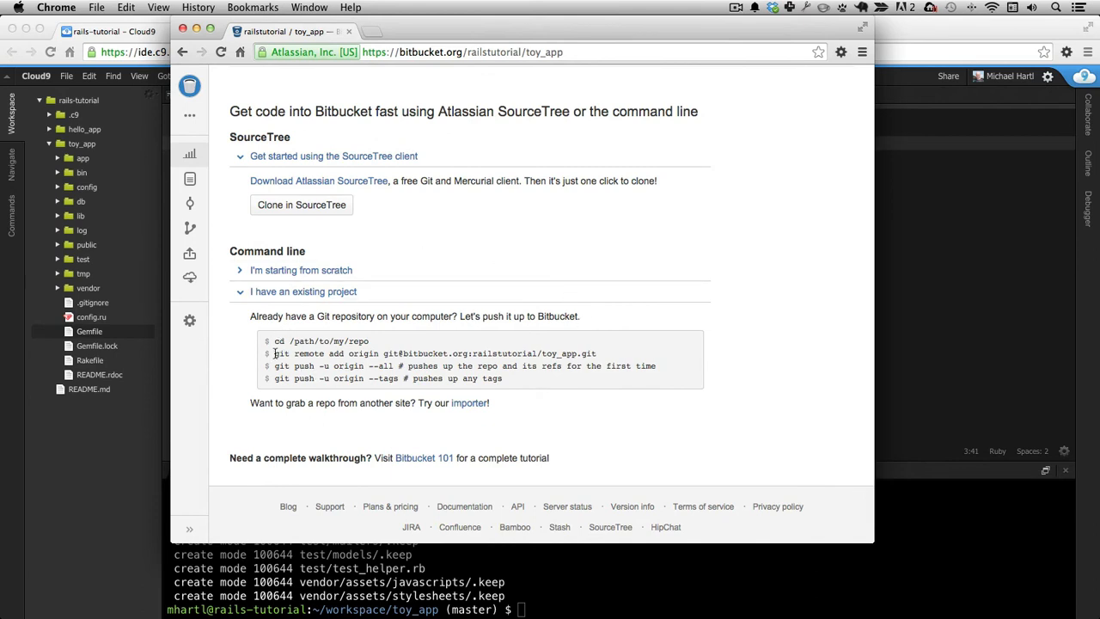
triple_click(433, 354)
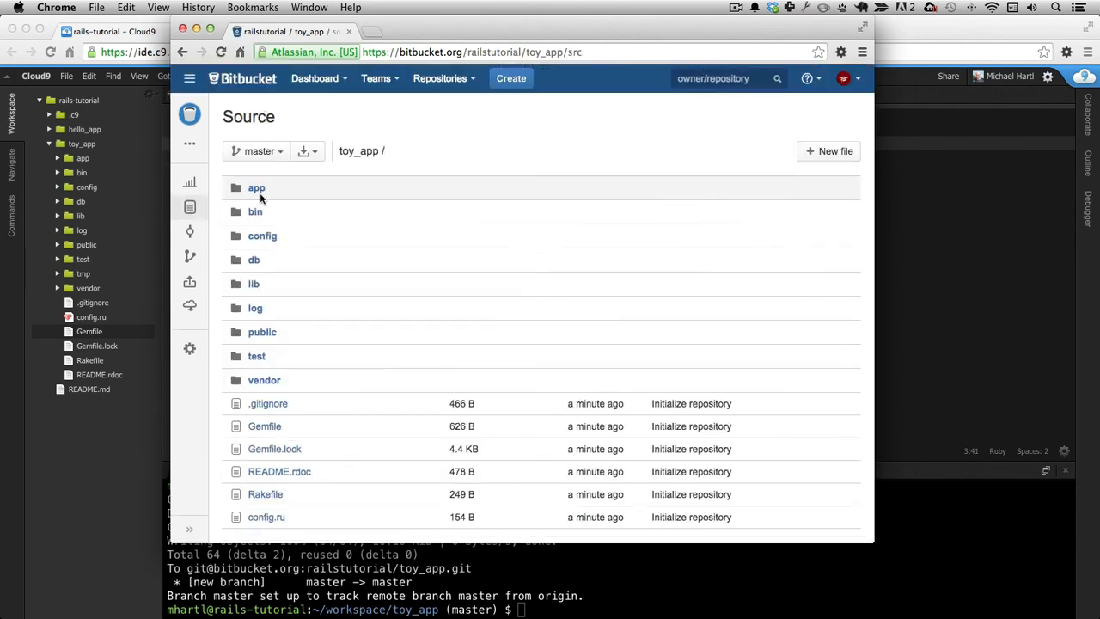
left_click(256, 187)
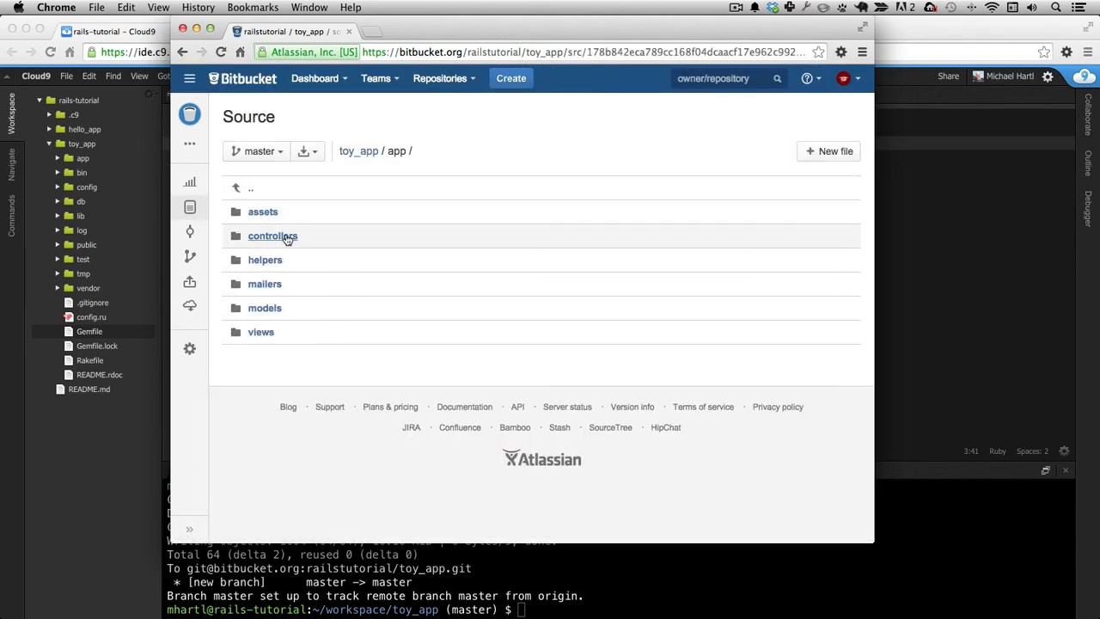
left_click(272, 236)
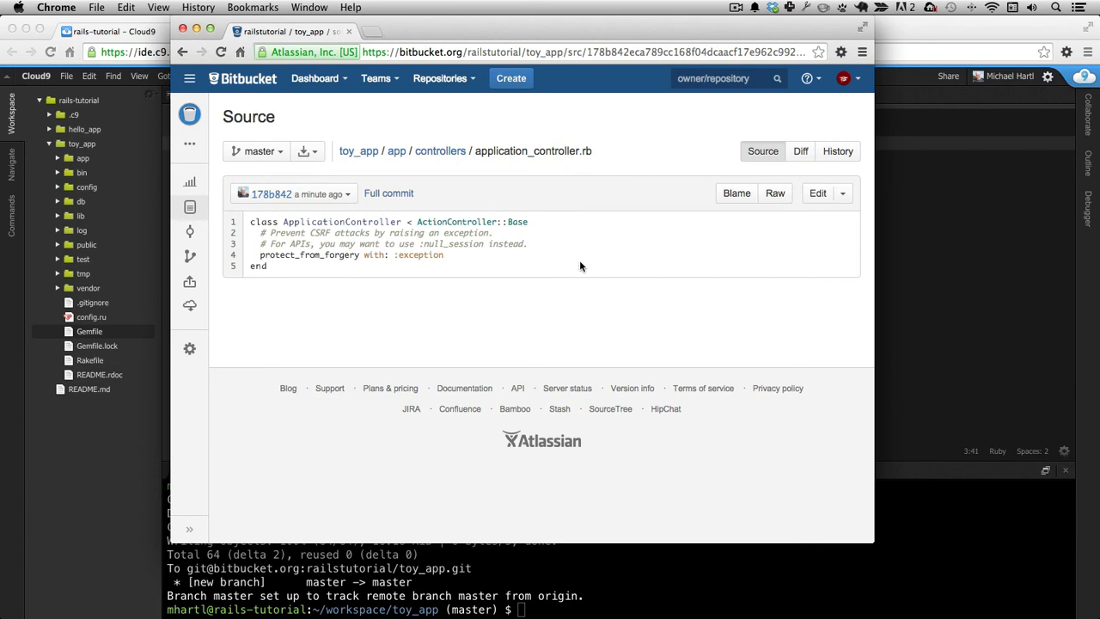
mouse_move(578, 266)
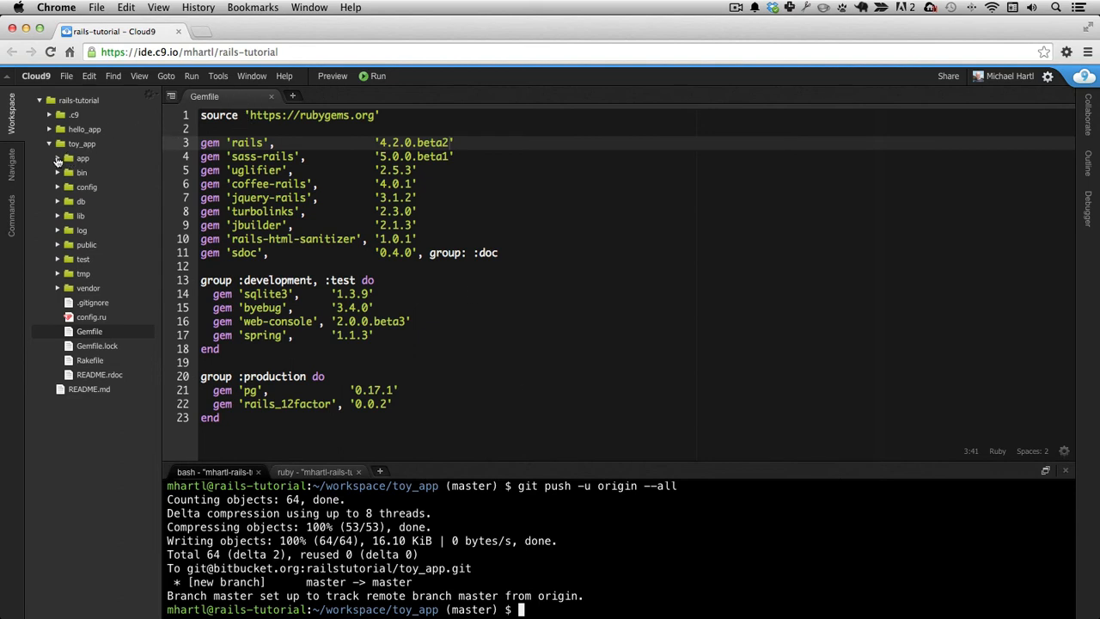
Step: Add a def hello action to application_controller.rb rendering text "hello, world!" and save
left_click(83, 159)
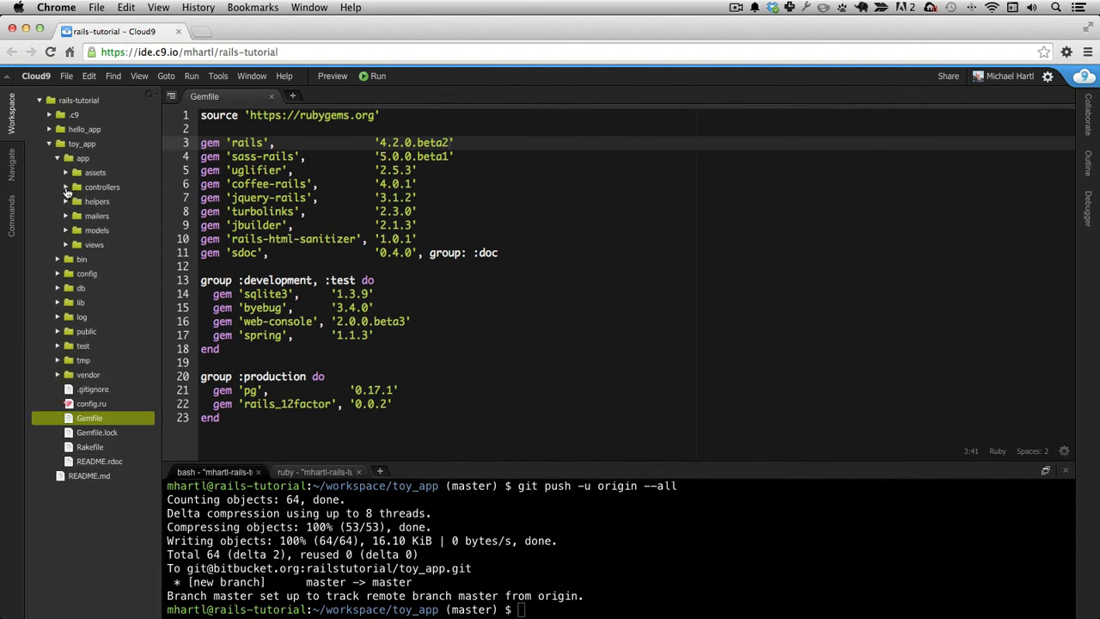
left_click(103, 185)
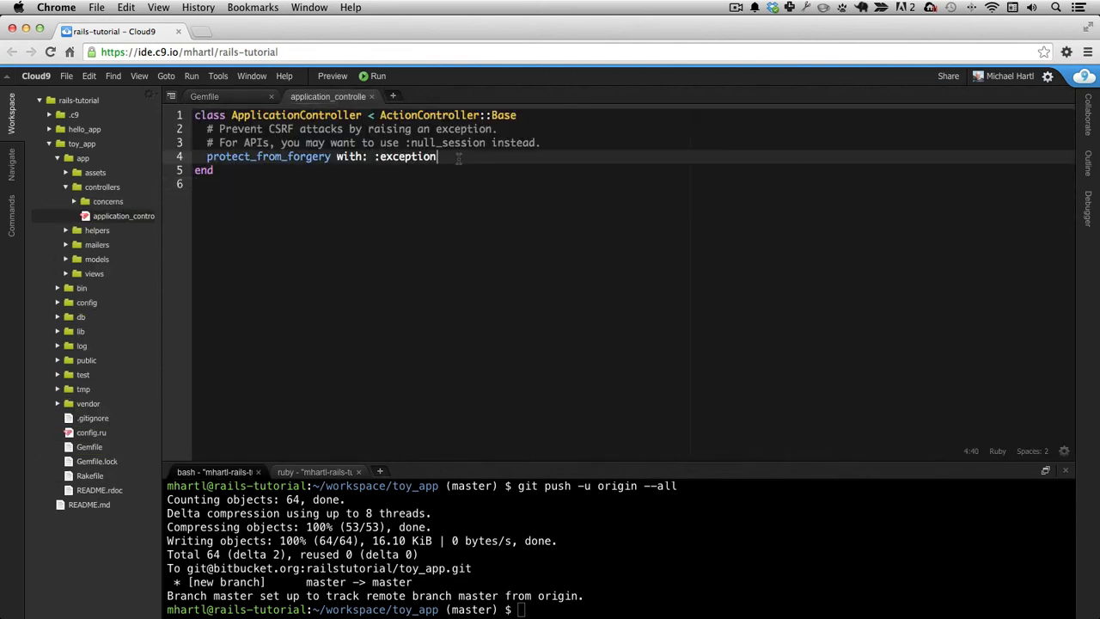
type("def hello")
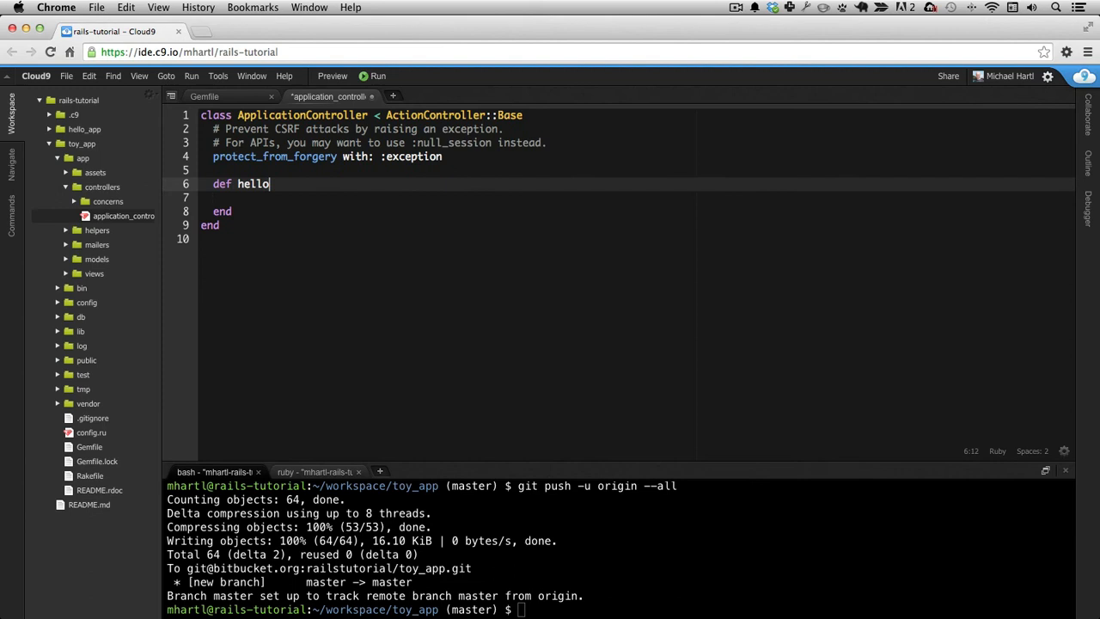
type("render text: \"h")
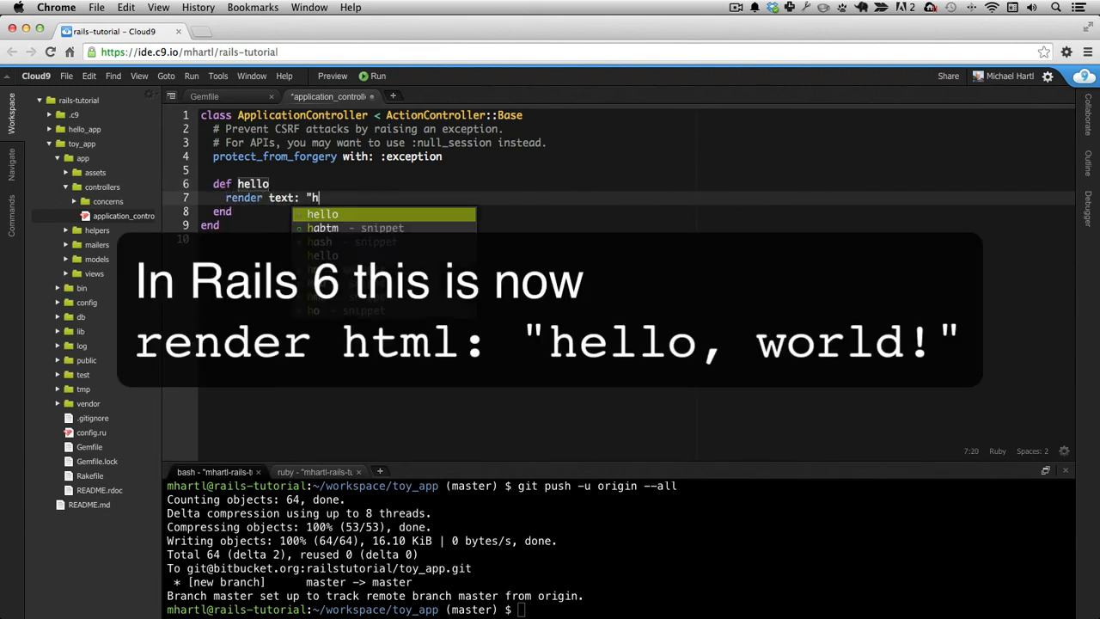
type("ello, world!\"")
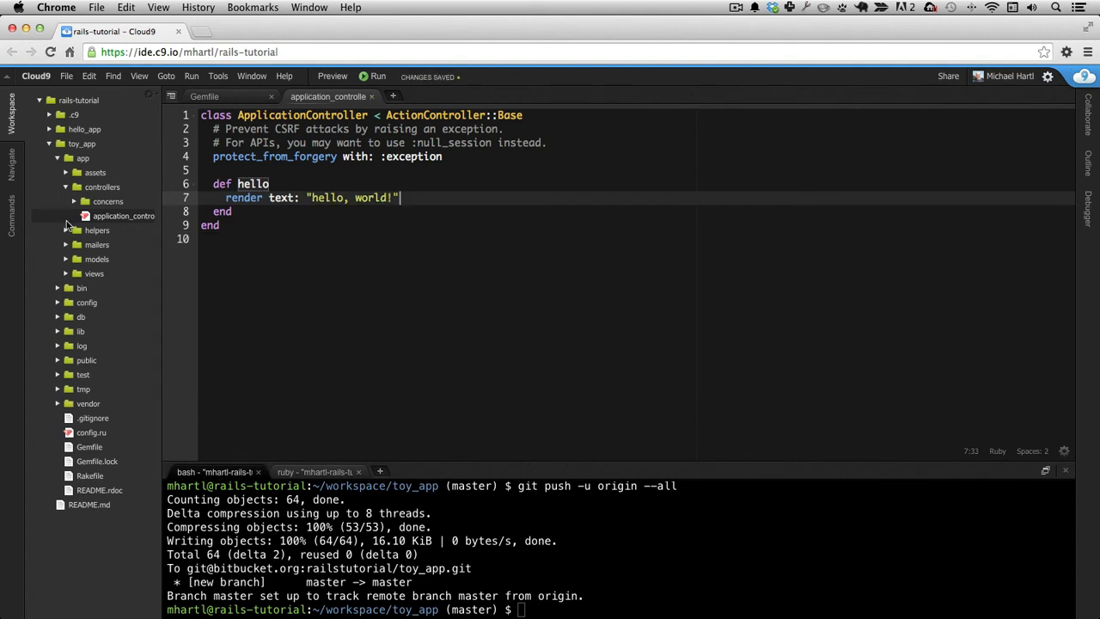
Step: Change the root route in config/routes.rb to 'application#hello' and save with Cmd+S
left_click(86, 303)
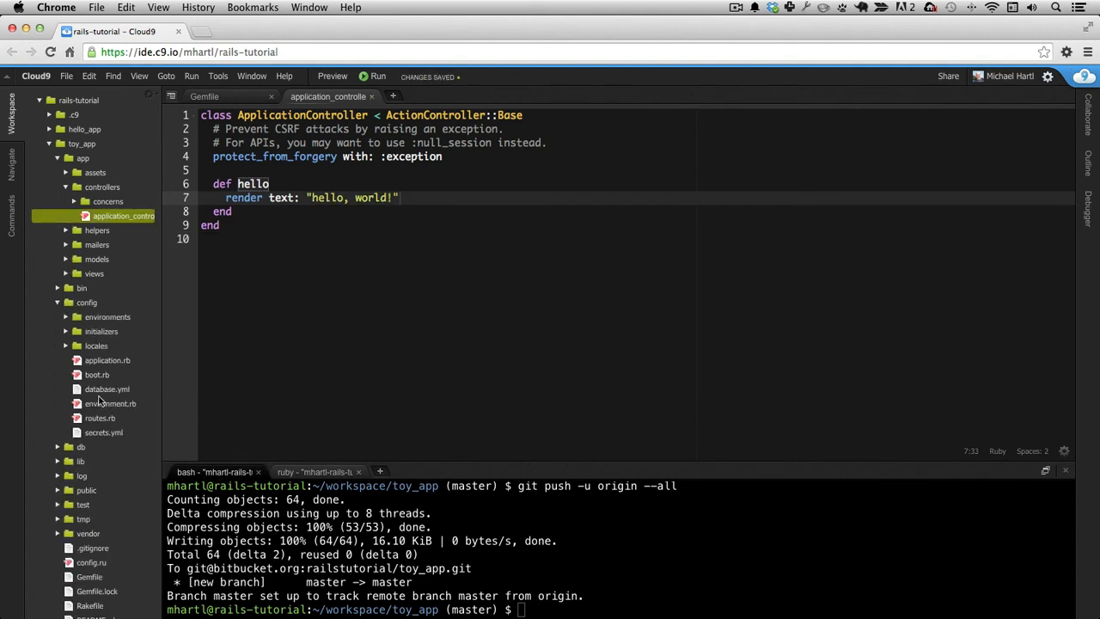
left_click(99, 418)
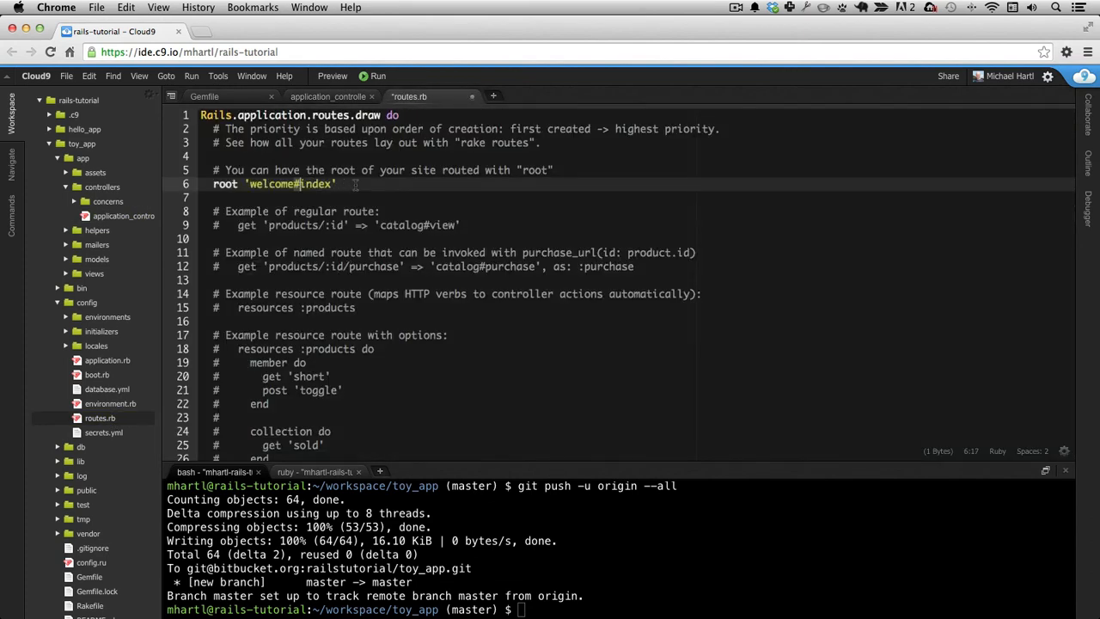
type("appl")
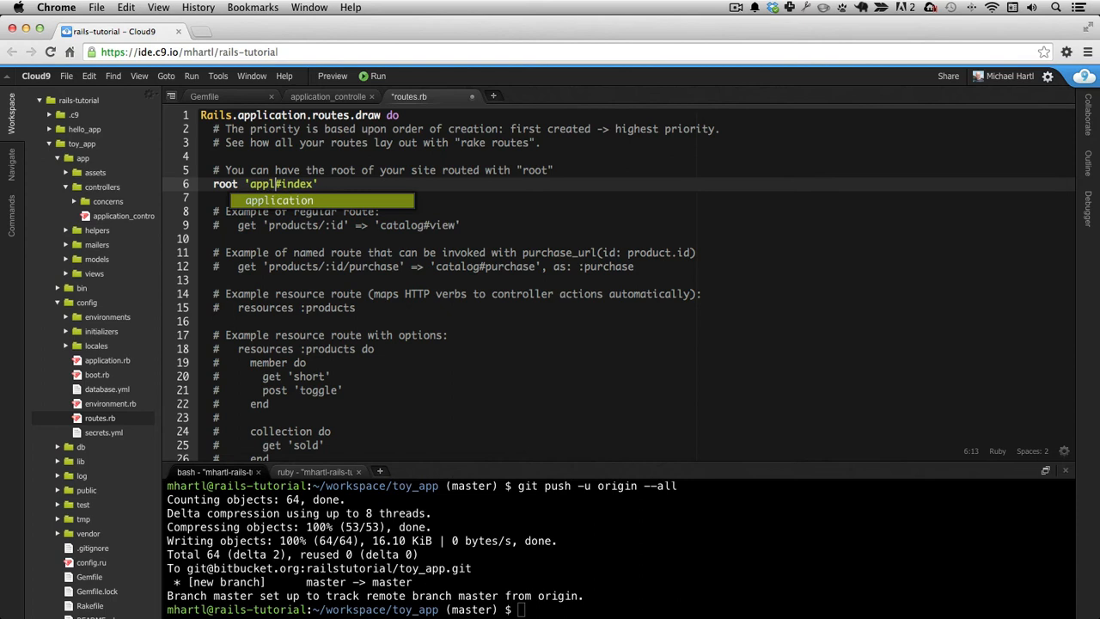
key("Tab")
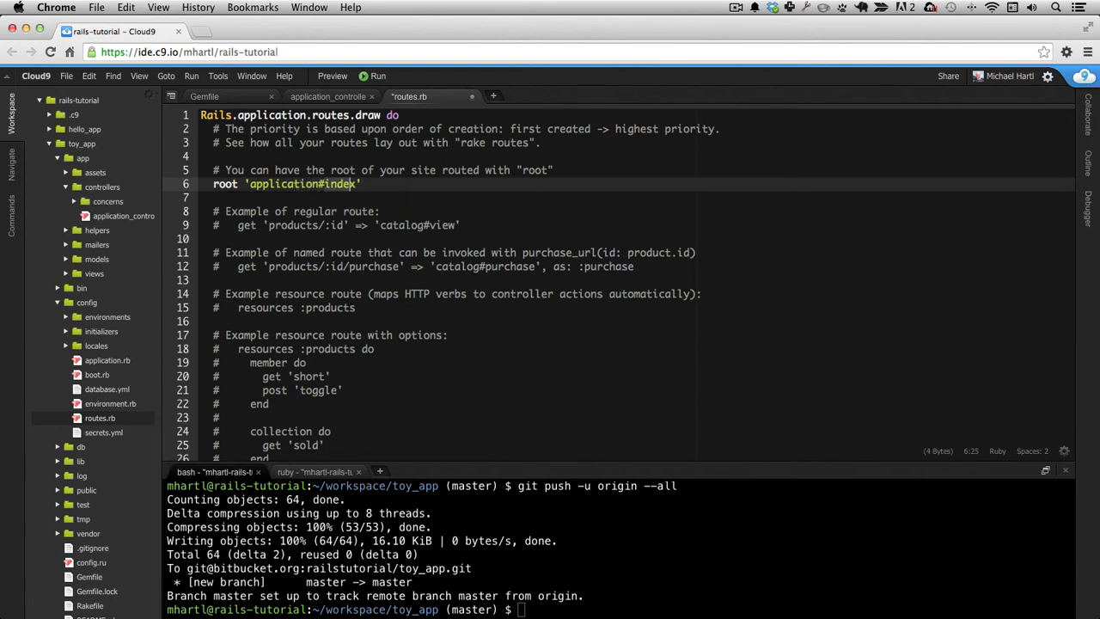
type("hello")
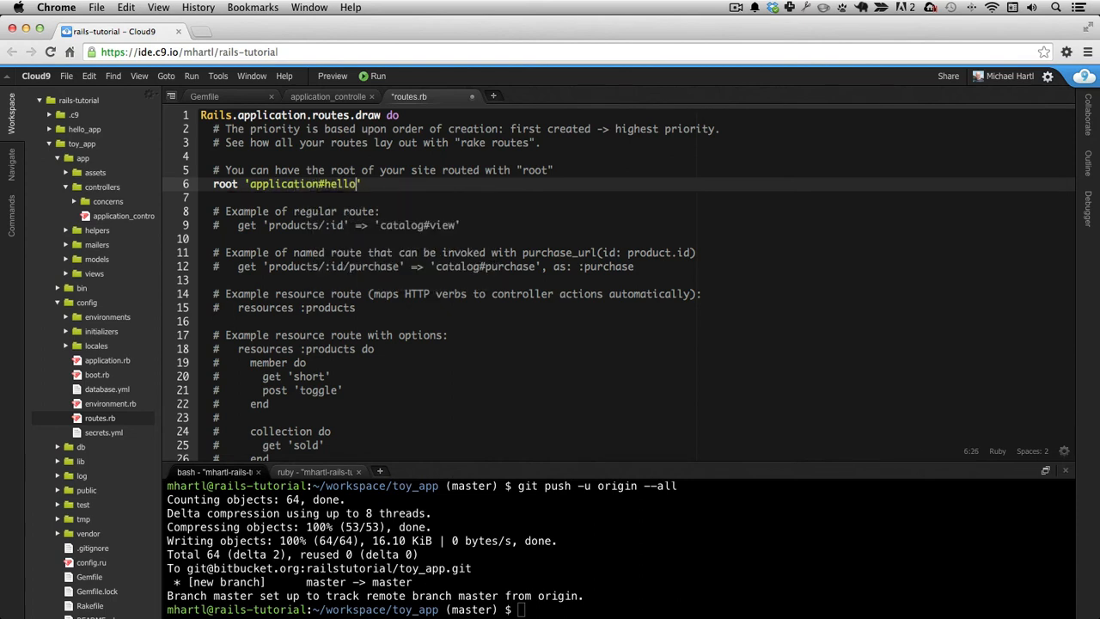
key("cmd+s")
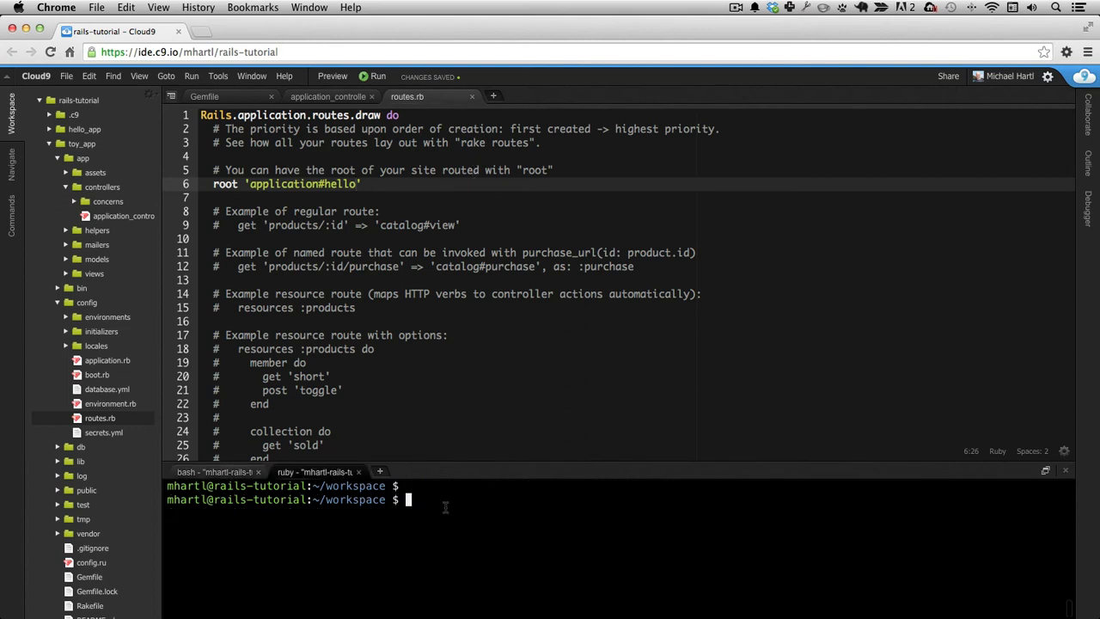
Step: From toy_app/, start the server with rails server -b $IP -p $PORT
type("rails serv")
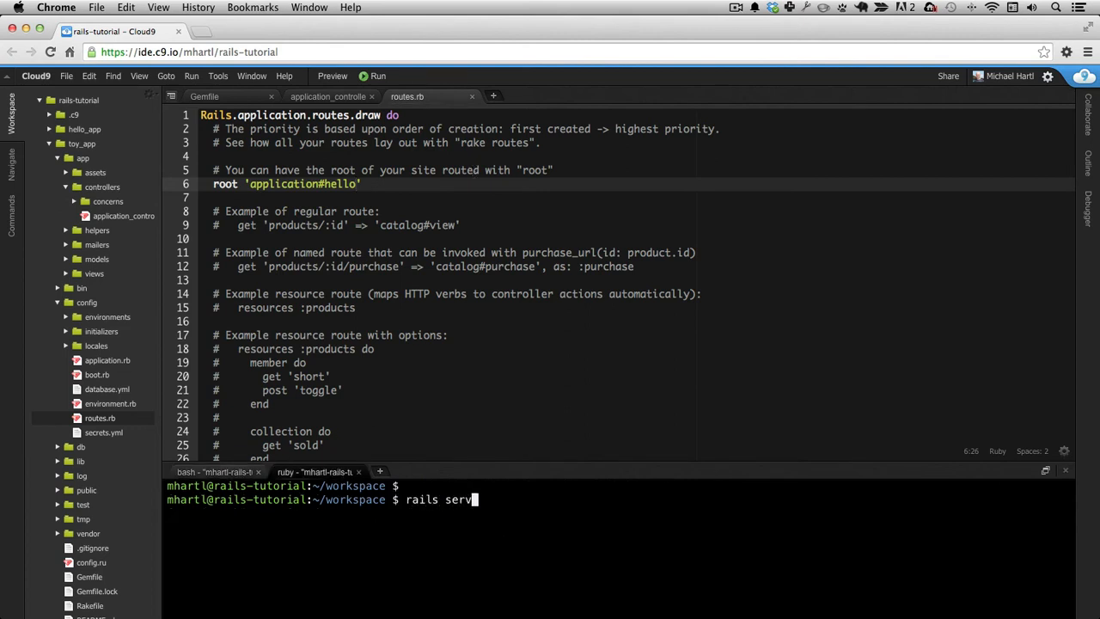
type("cd toy_app/")
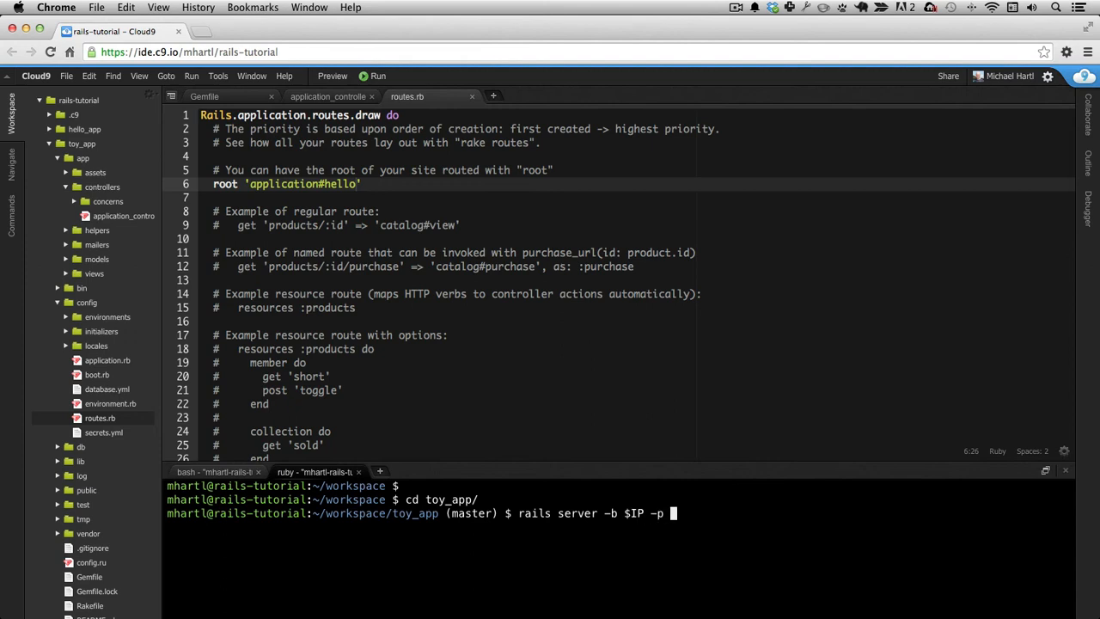
type("$PORT")
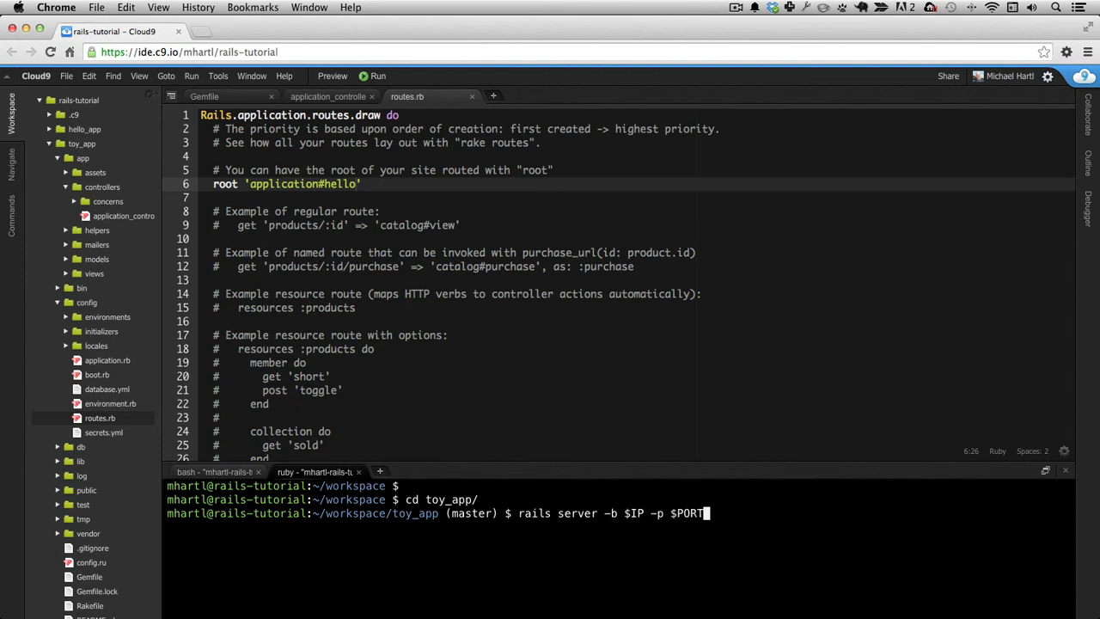
key("enter")
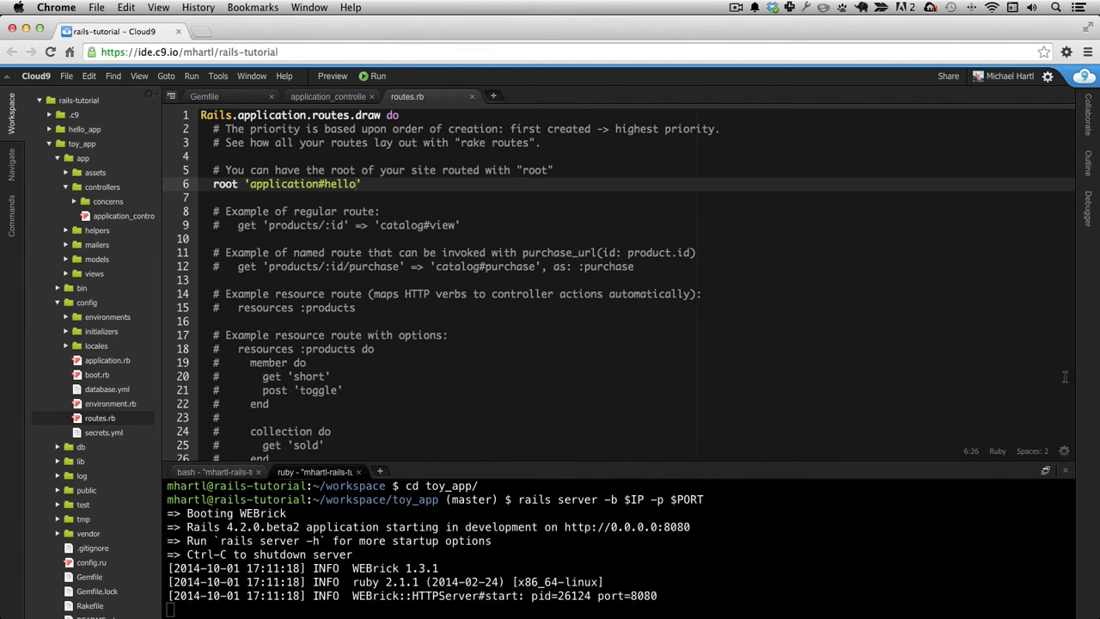
Step: Launch the app's public Application URL from Share, close the sharing dialog and switch terminals
left_click(947, 76)
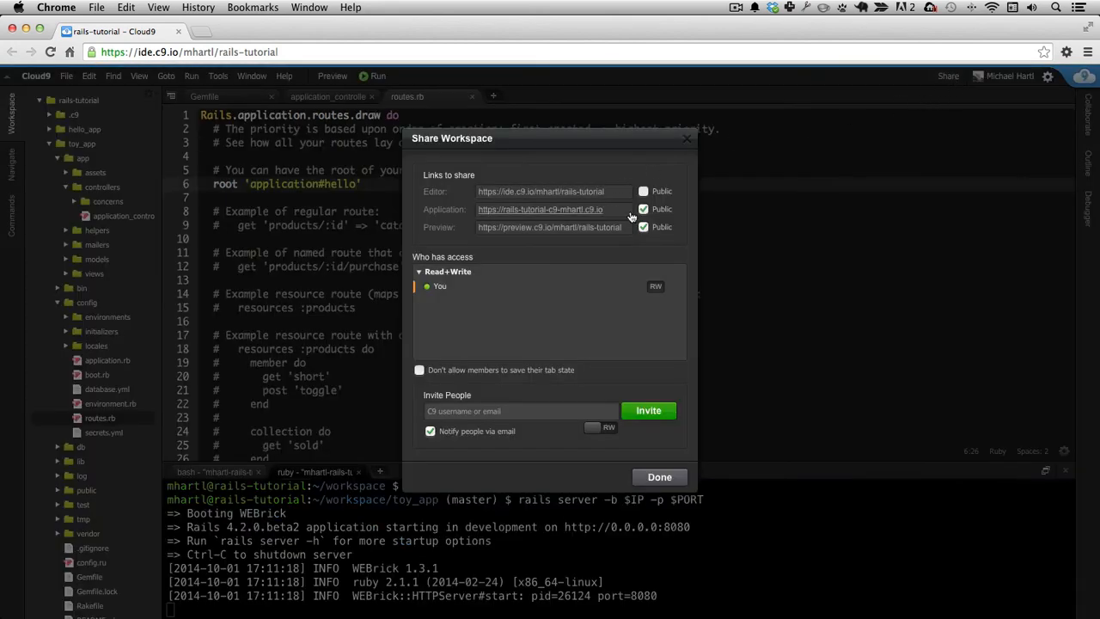
right_click(540, 210)
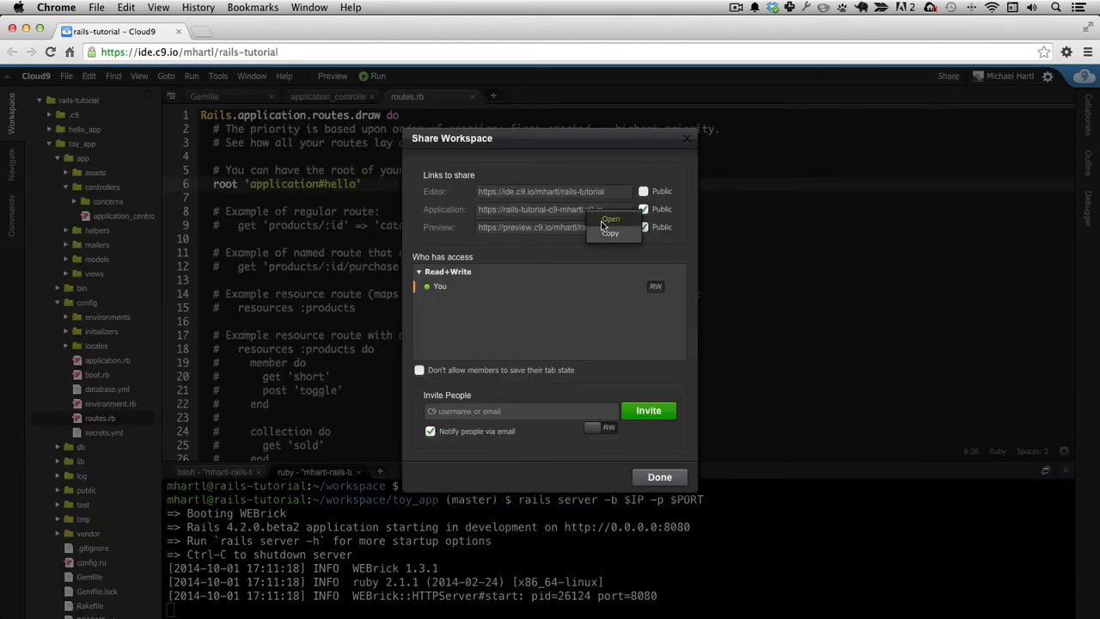
left_click(610, 220)
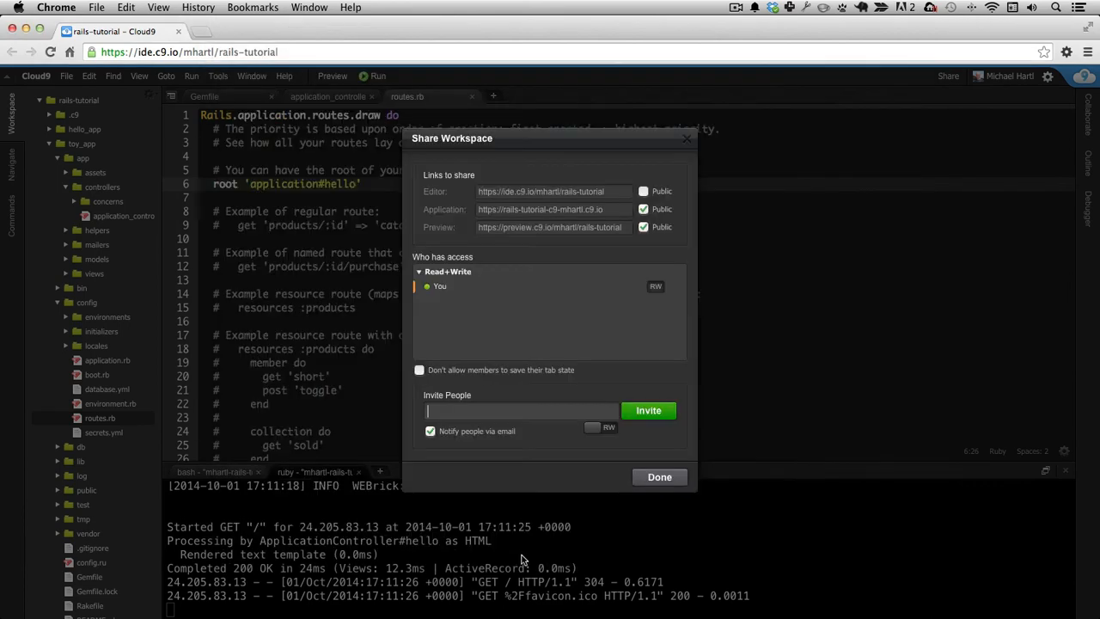
left_click(660, 478)
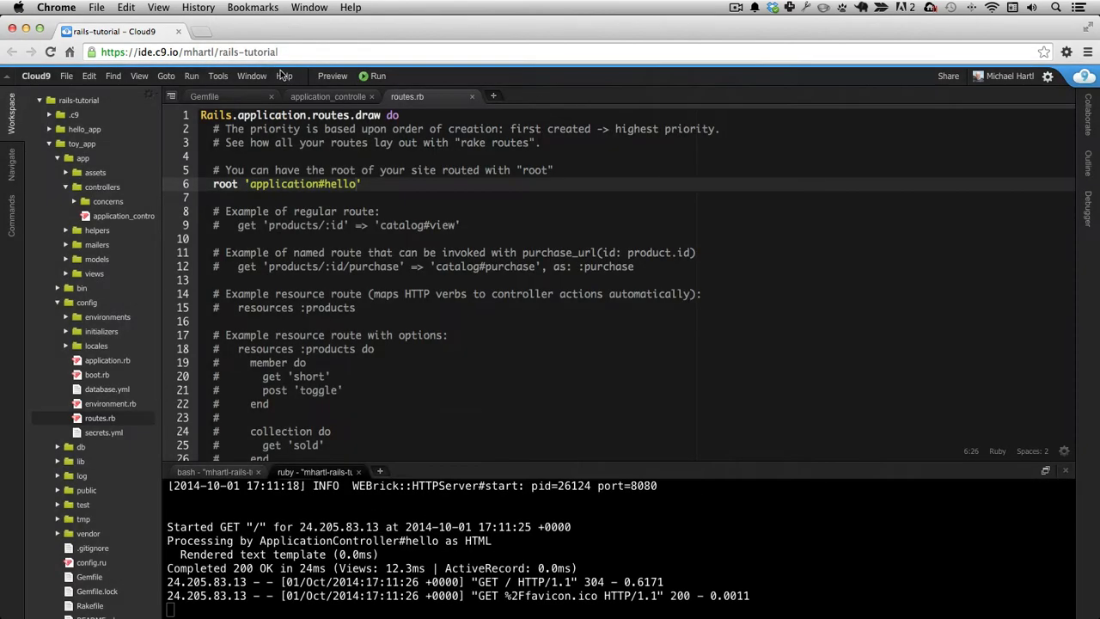
left_click(204, 97)
type("git commit -am \"Add hello")
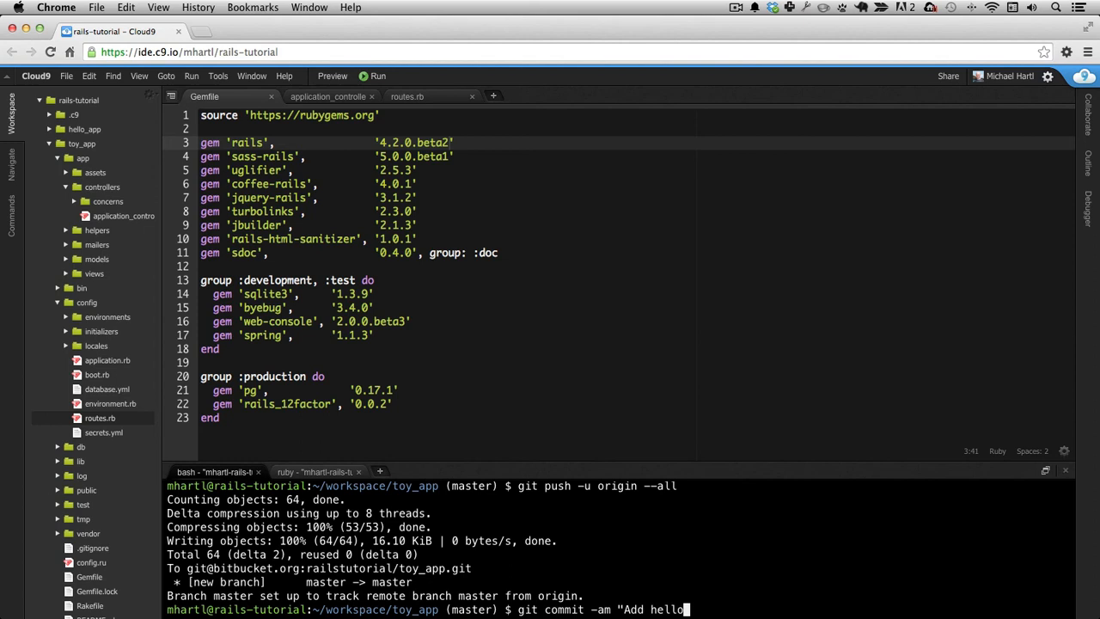
Step: Commit all changes as "Add hello, world!" with the exclamation escaped, then begin git push -u origin --all
type(", world!")
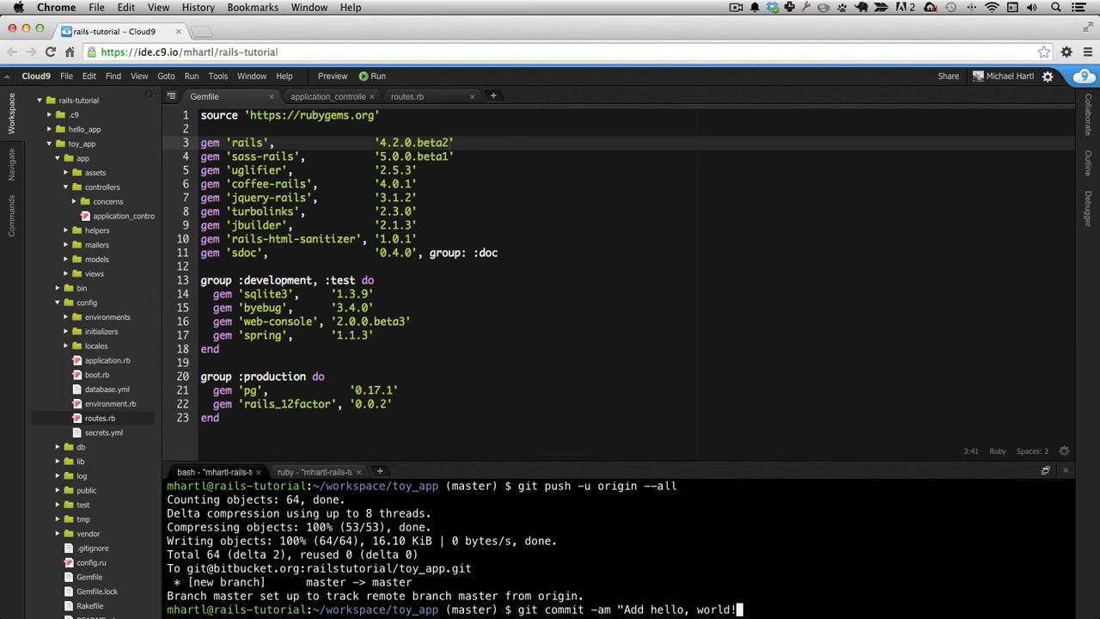
type("\"")
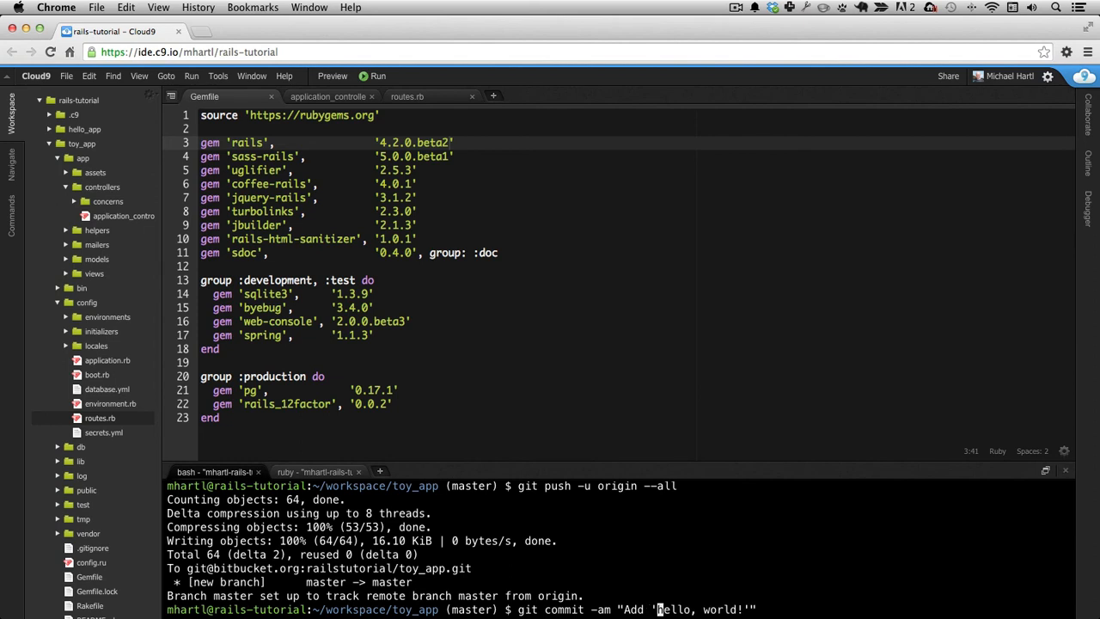
key("Return")
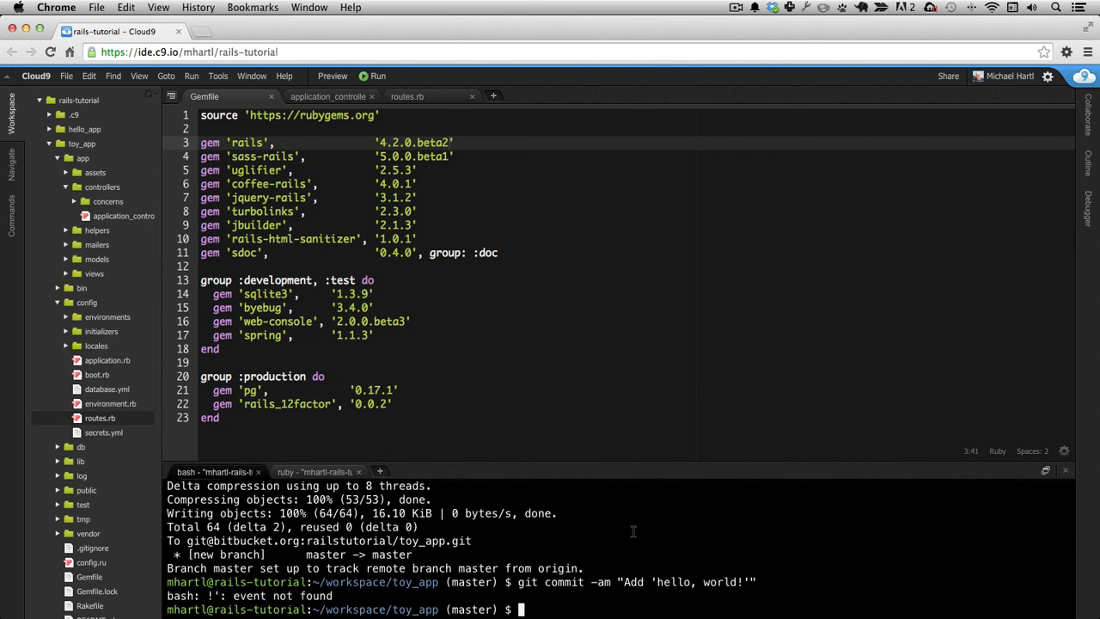
type("git push -u origin --all")
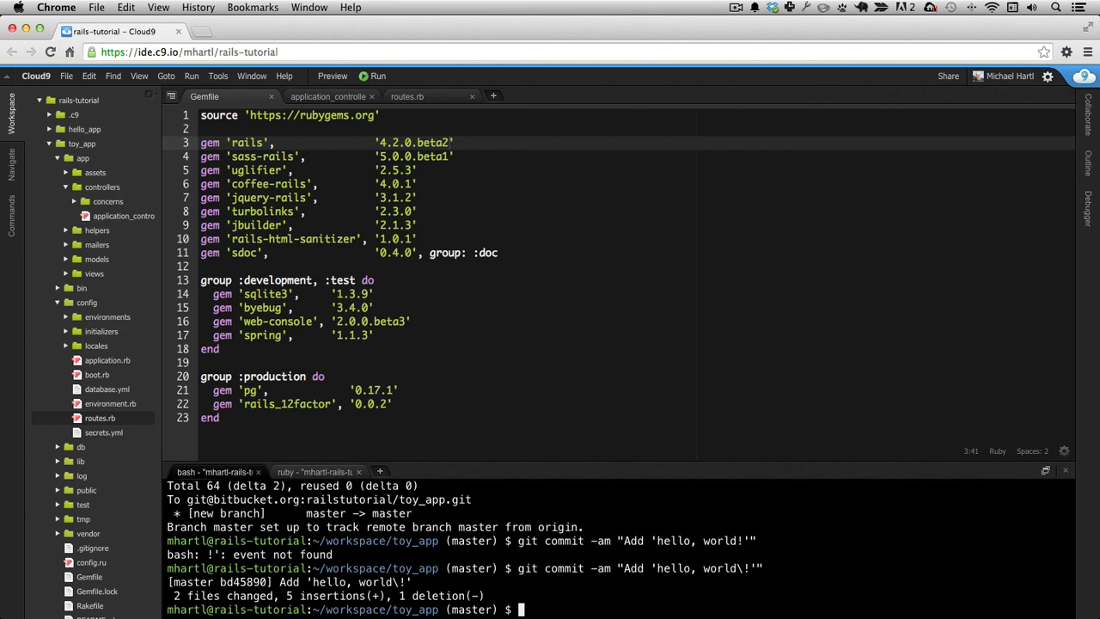
Step: Run heroku create, then start git push heroku master to deploy toy_app
type("he")
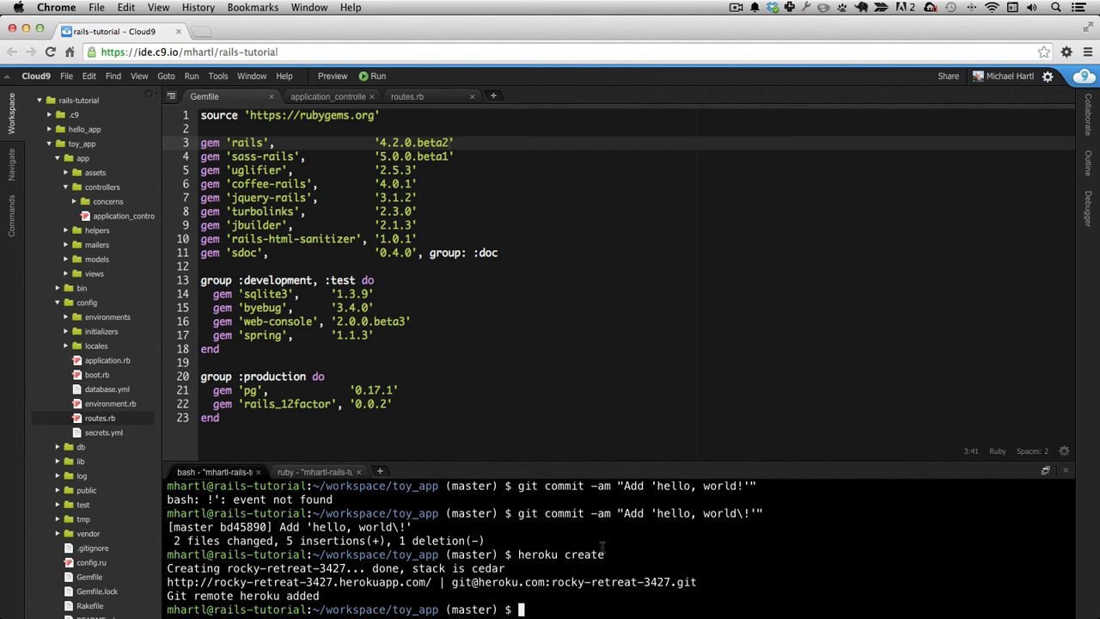
mouse_move(437, 588)
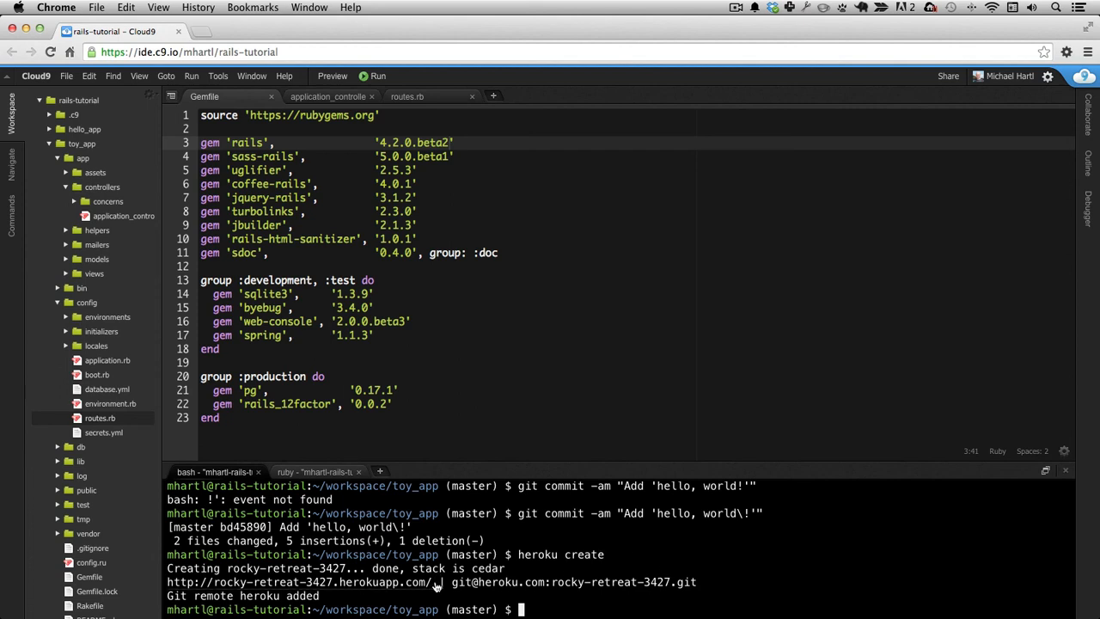
type("git push")
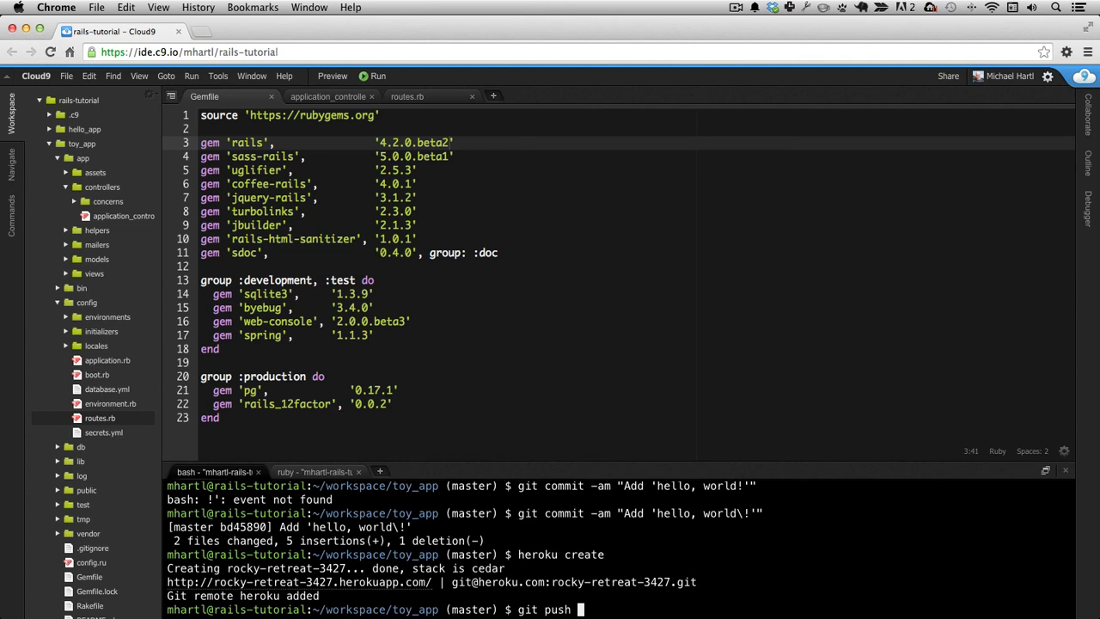
type("heroku mas")
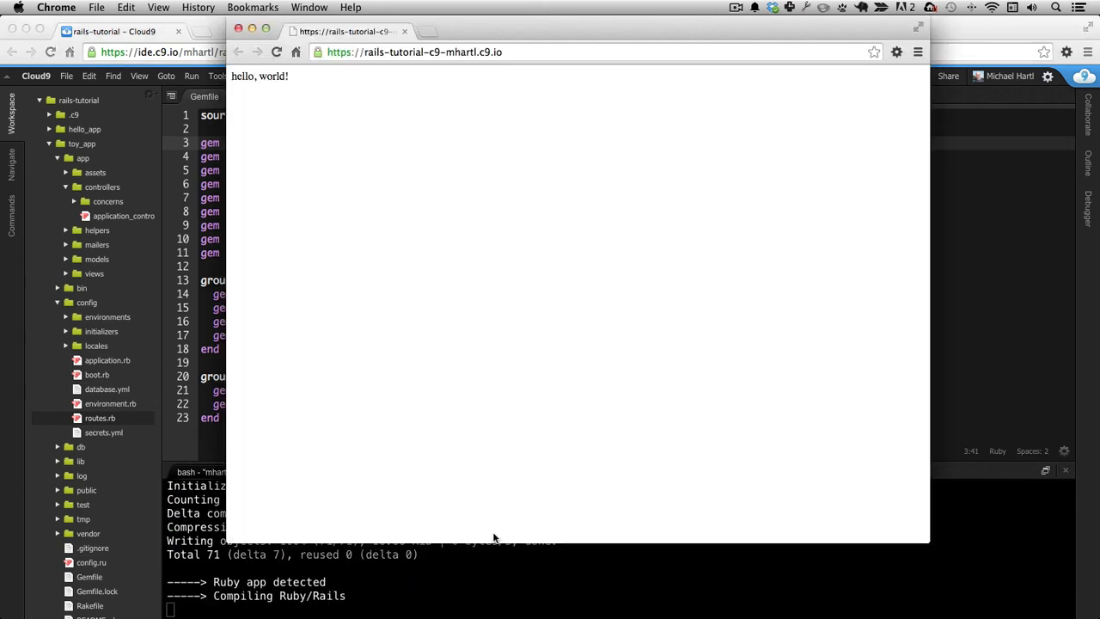
type("http://rocky-retreat-3427.herokuapp.com/")
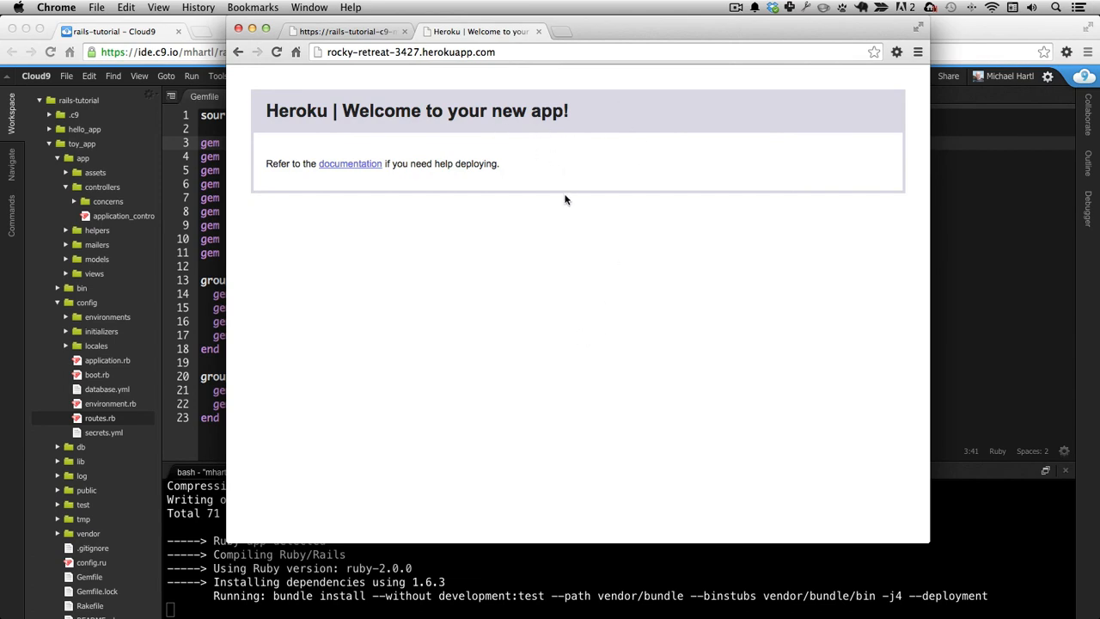
mouse_move(581, 557)
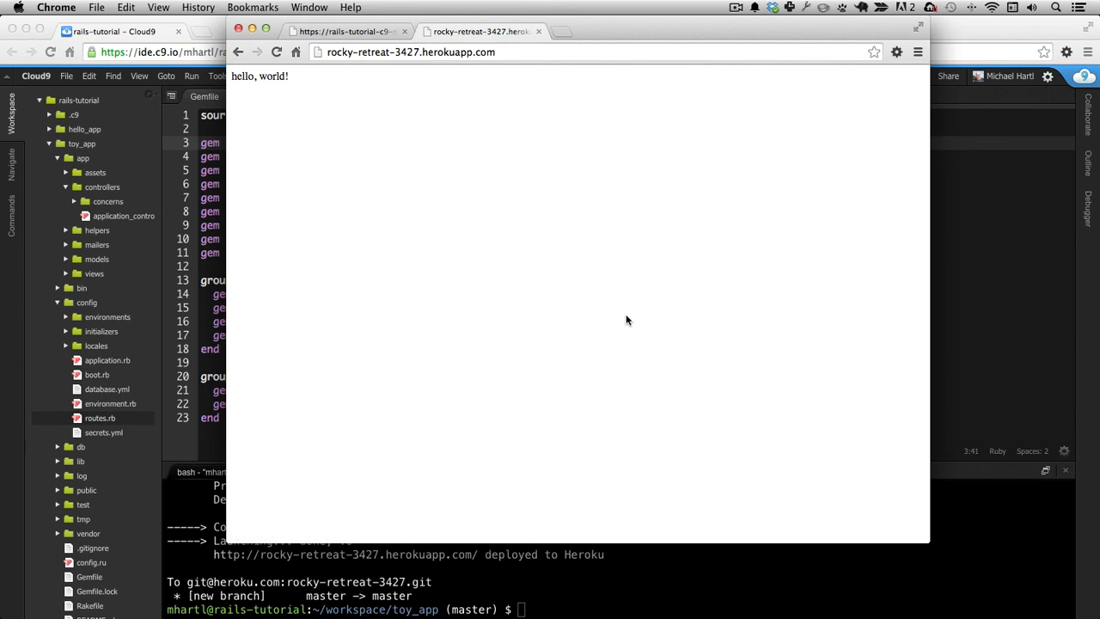
mouse_move(626, 271)
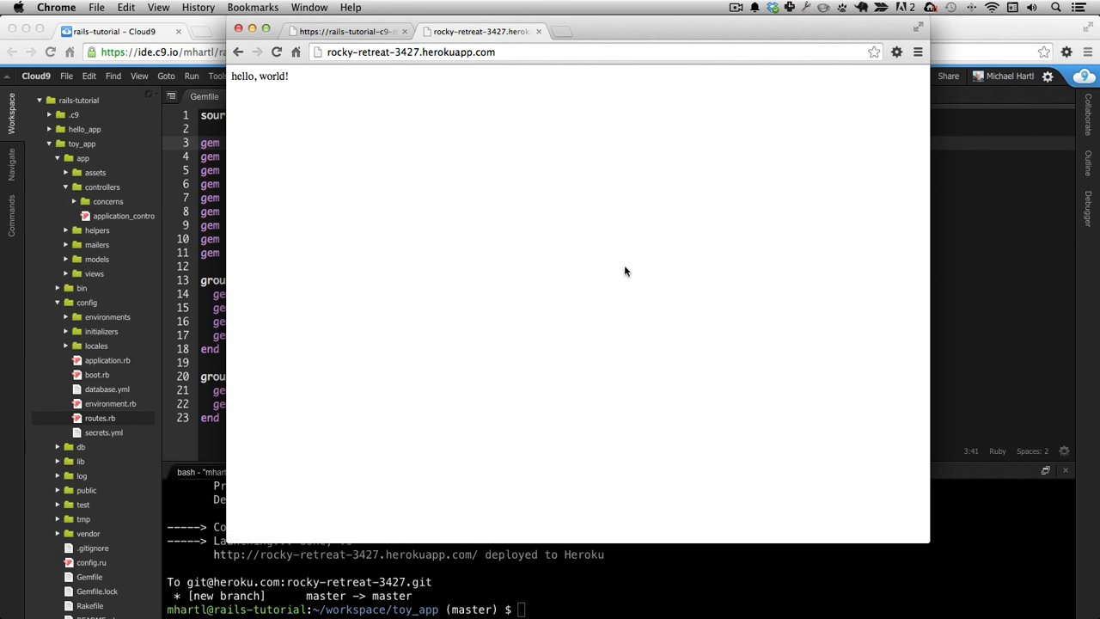
mouse_move(657, 217)
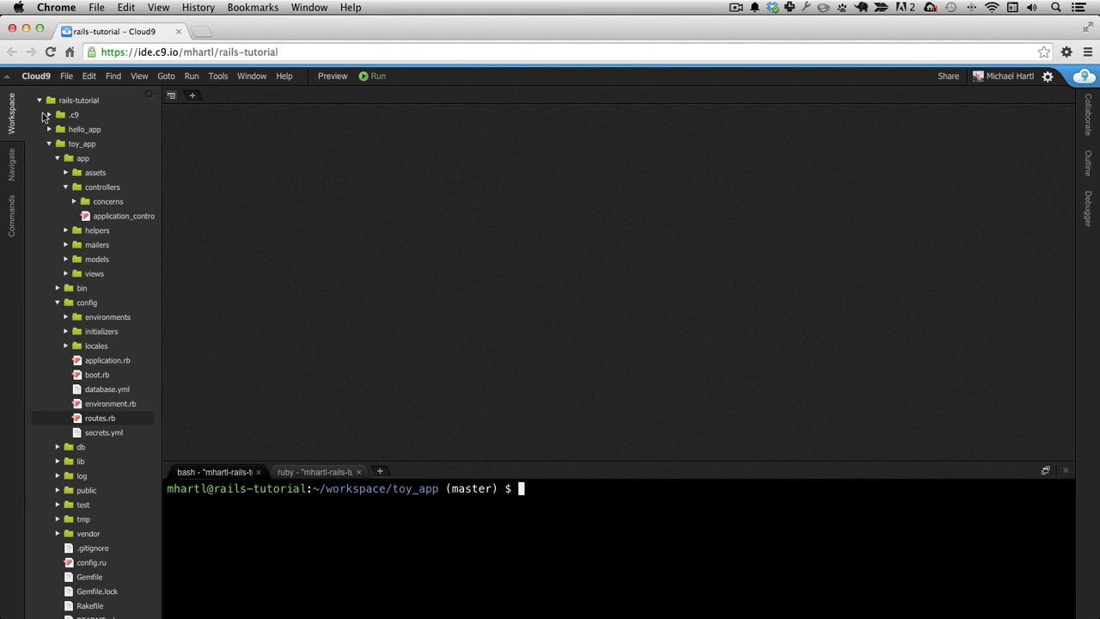
Step: Collapse the toy_app folder so only top-level folders and README.md show
left_click(48, 144)
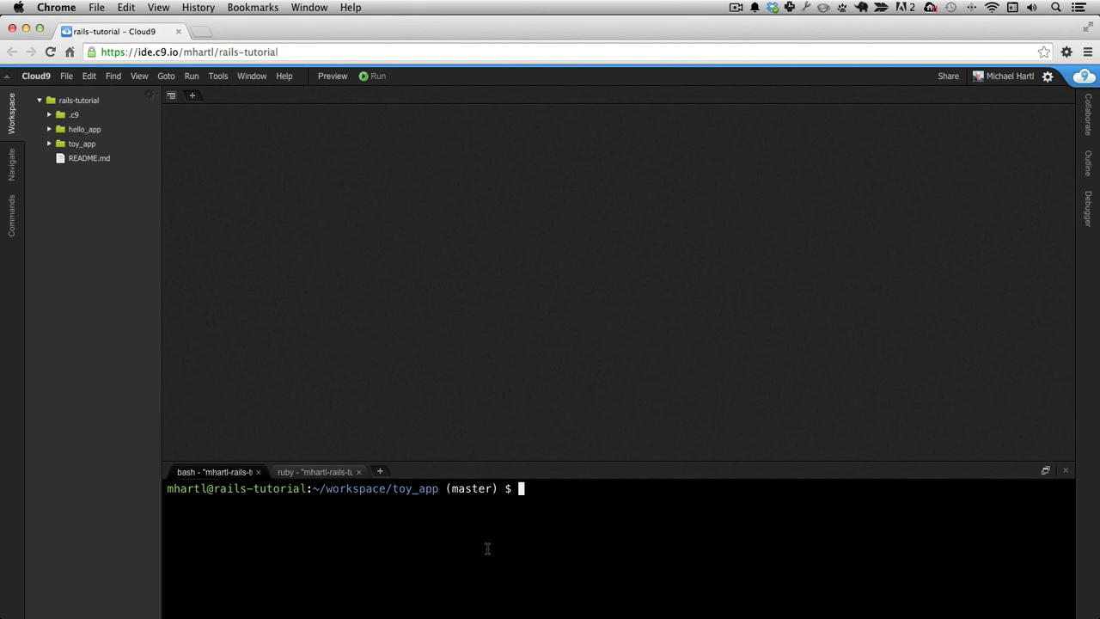
mouse_move(499, 545)
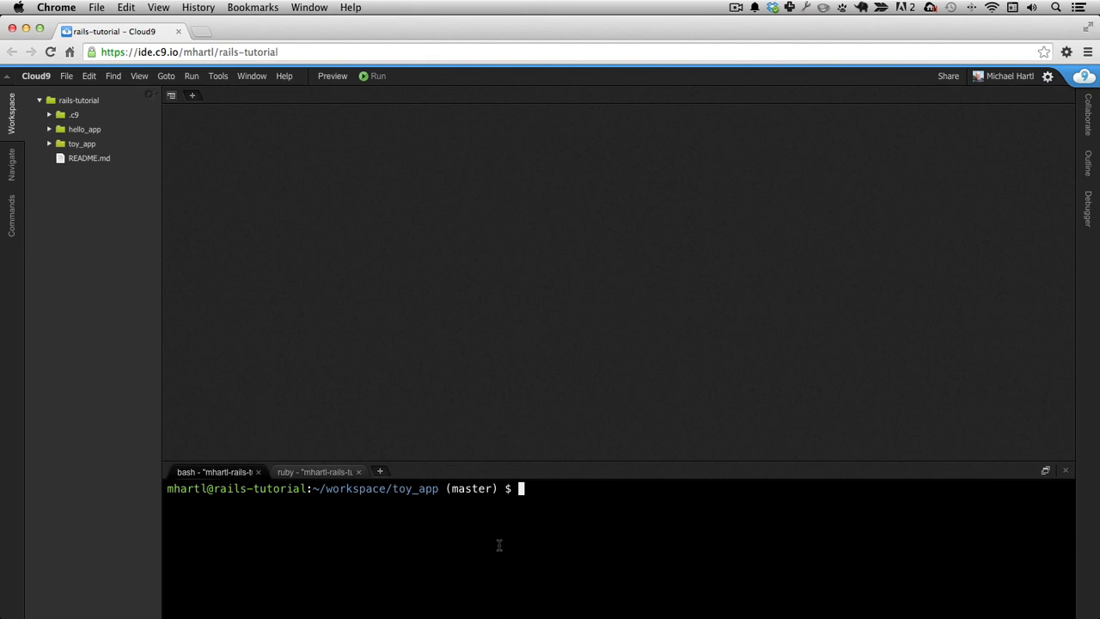